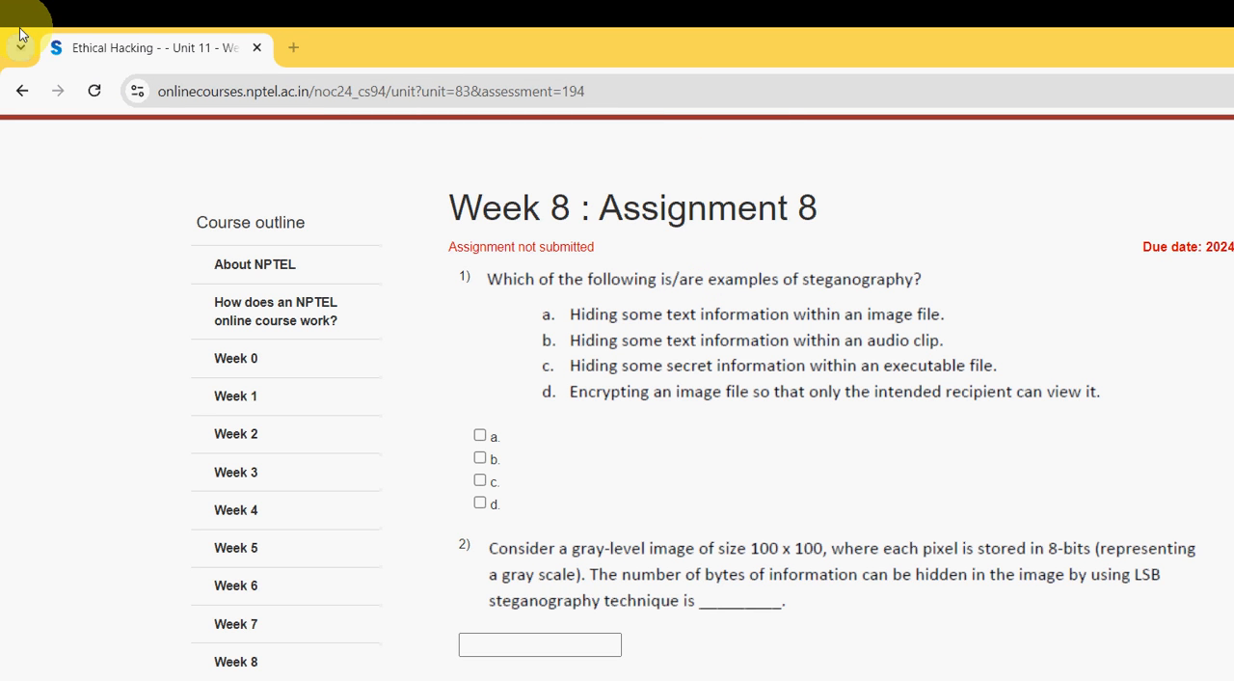
{"action": "mouse_move", "coordinate": [299, 33]}
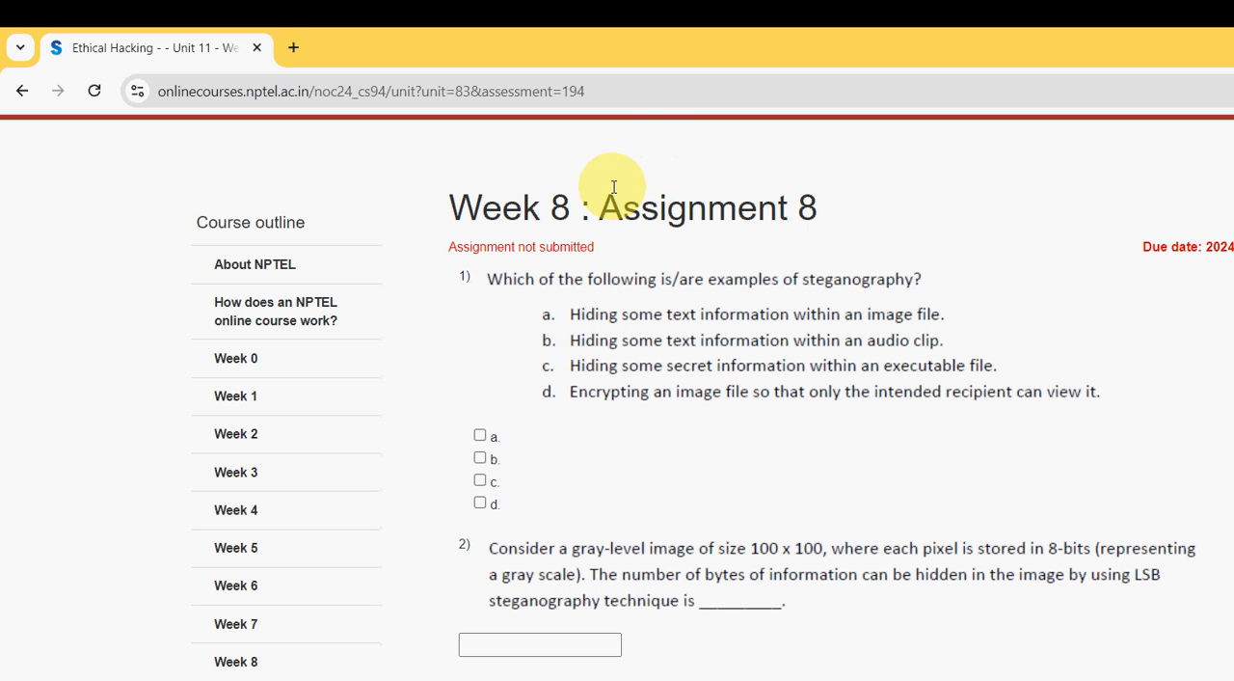
Step: Tick options a, b and c for the steganography question 1
{"action": "scroll", "scroll_direction": "down", "scroll_amount": 3}
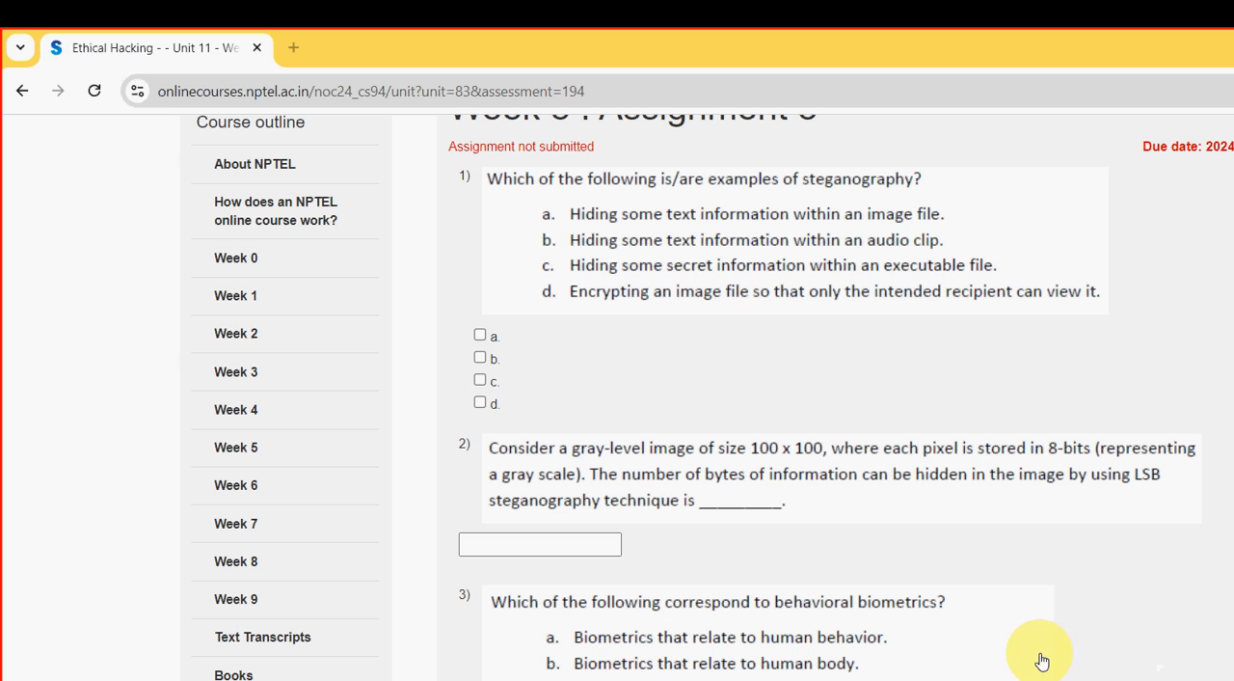
{"action": "mouse_move", "coordinate": [1078, 553]}
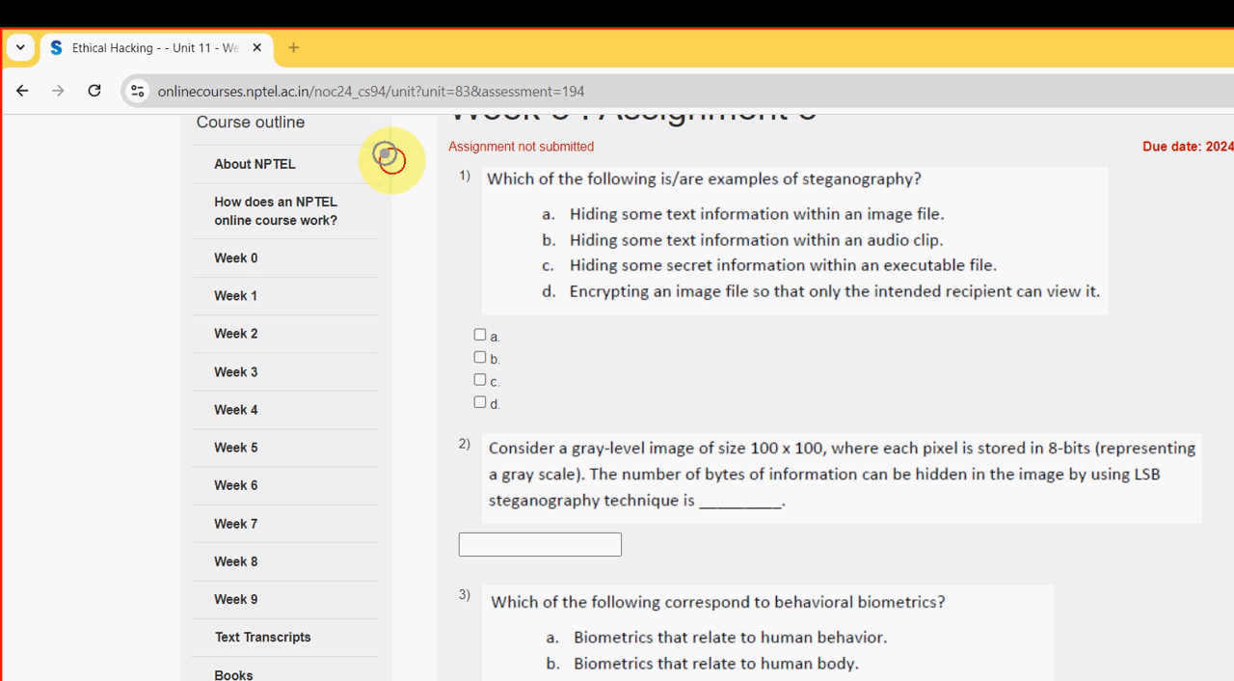
{"action": "left_click_drag", "start_coordinate": [502, 194], "coordinate": [875, 196]}
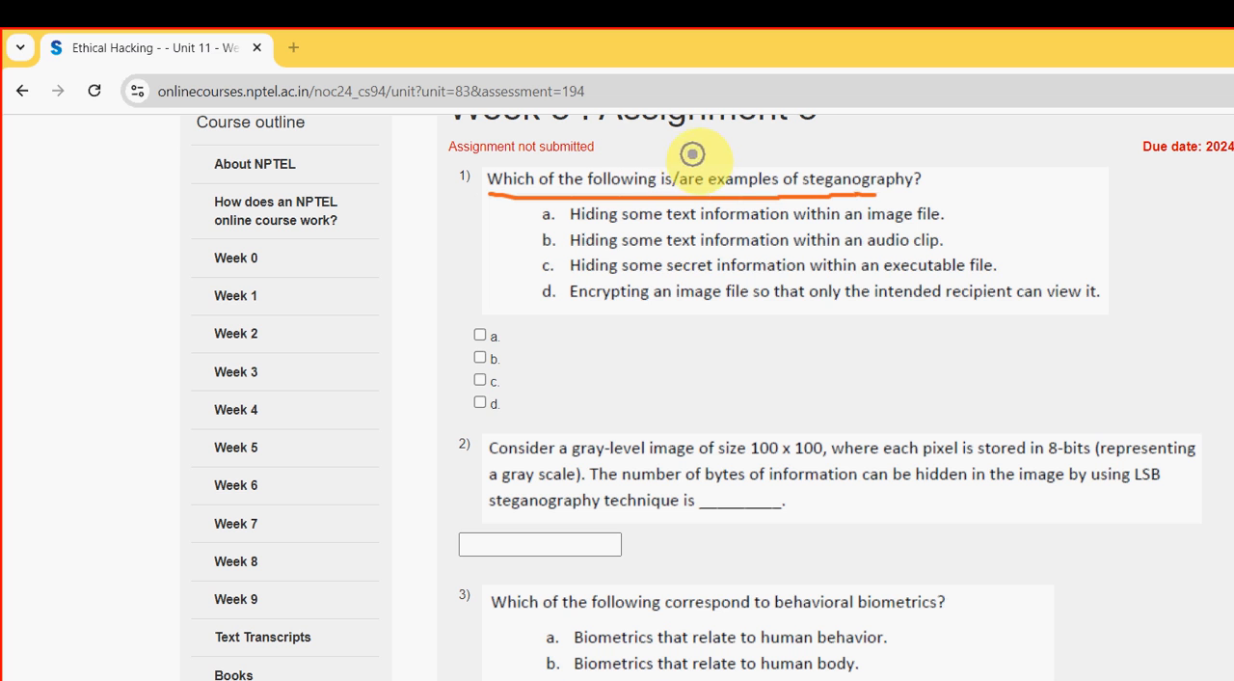
{"action": "mouse_move", "coordinate": [729, 145]}
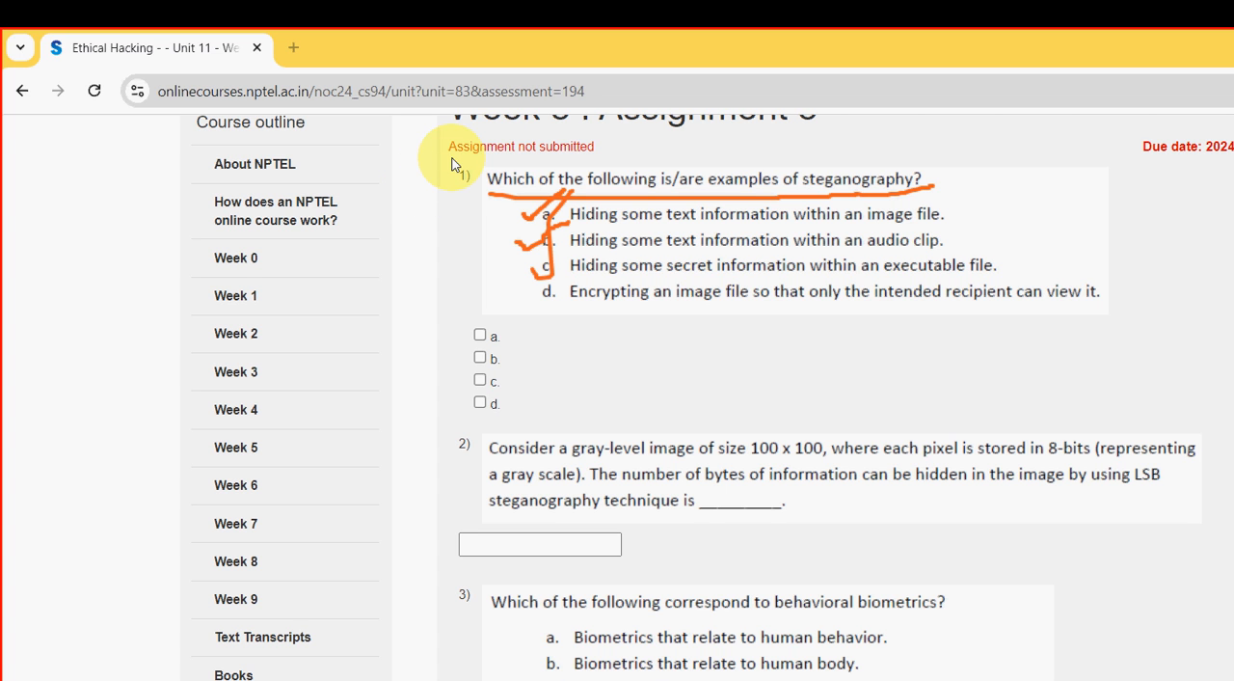
{"action": "mouse_move", "coordinate": [879, 503]}
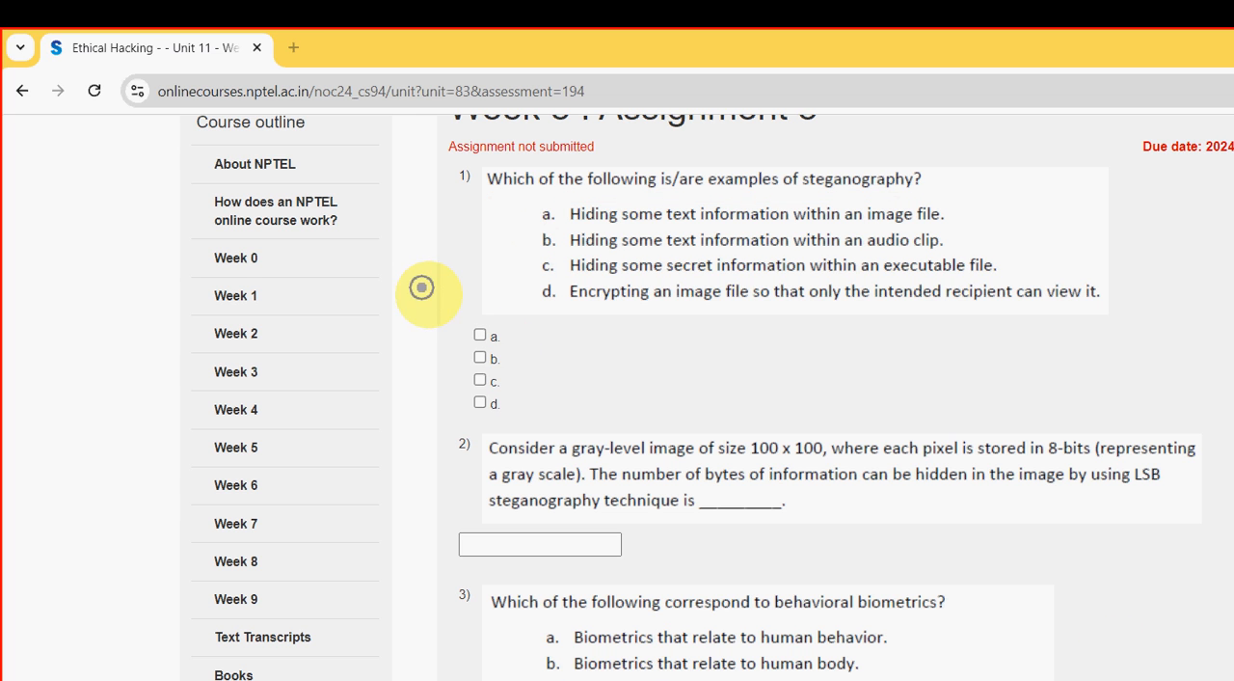
{"action": "mouse_move", "coordinate": [455, 296]}
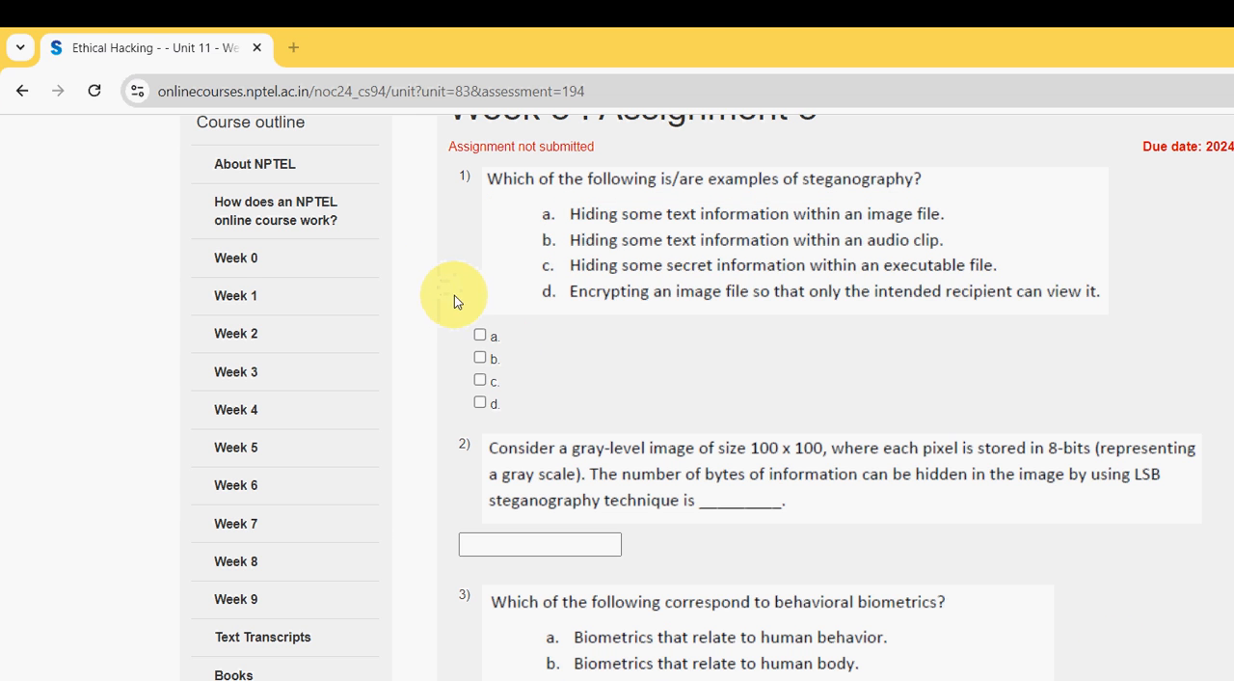
{"action": "left_click", "coordinate": [479, 335]}
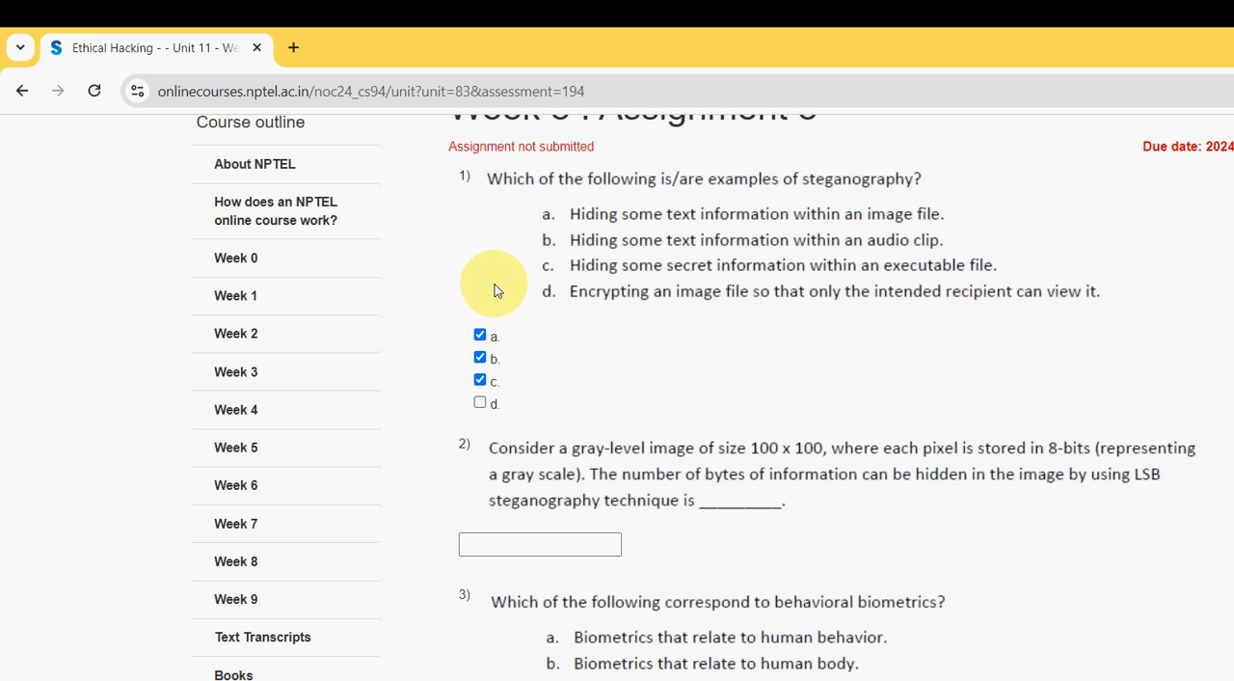
{"action": "scroll", "scroll_direction": "down", "scroll_amount": 3}
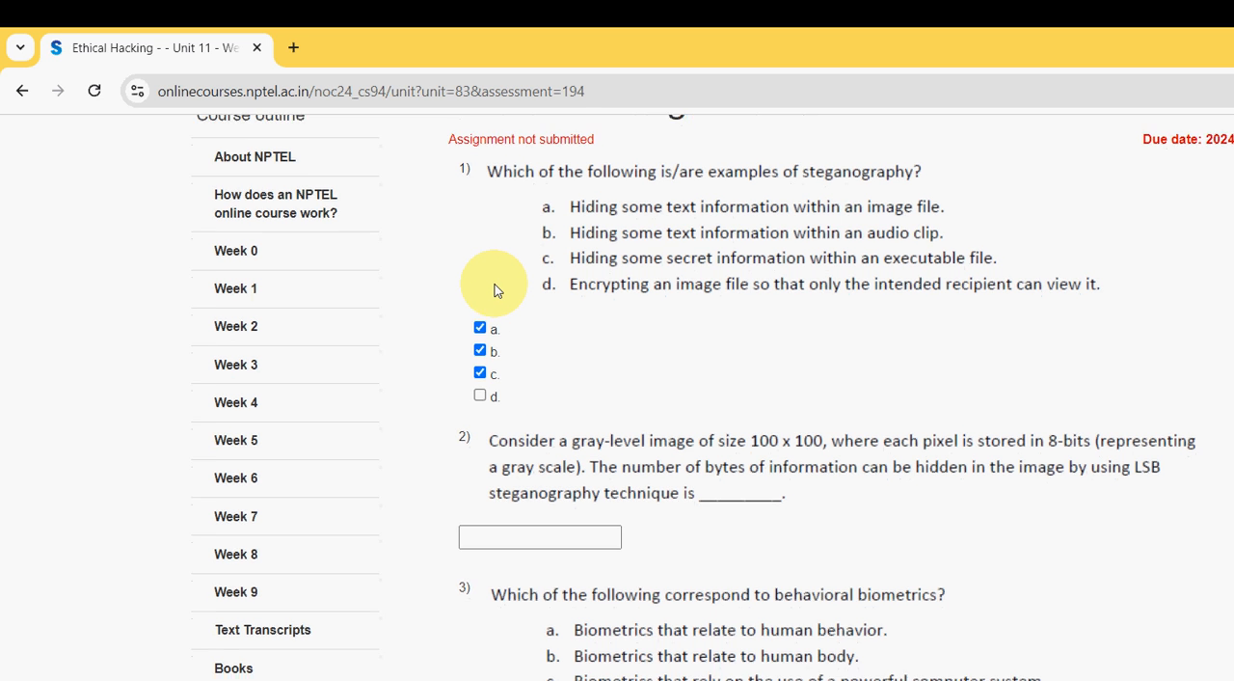
Step: Enter 1250 as the LSB steganography capacity answer for question 2
{"action": "scroll", "scroll_direction": "down", "scroll_amount": 3}
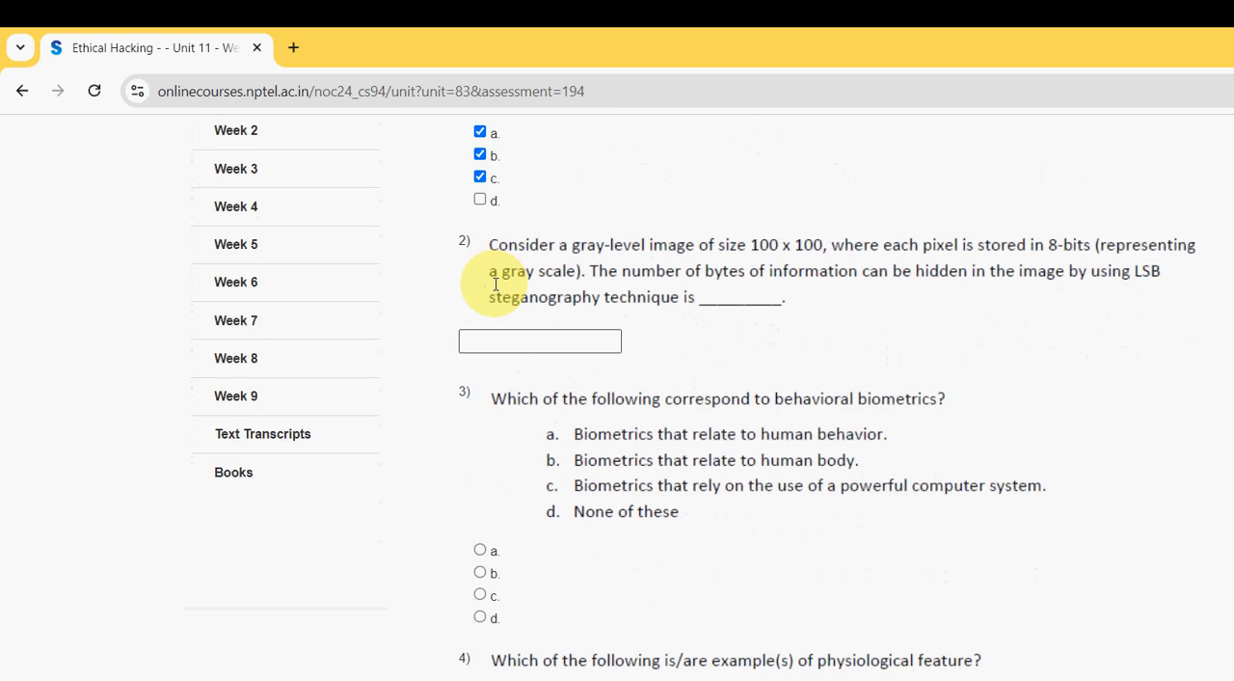
{"action": "scroll", "scroll_direction": "down", "scroll_amount": 3}
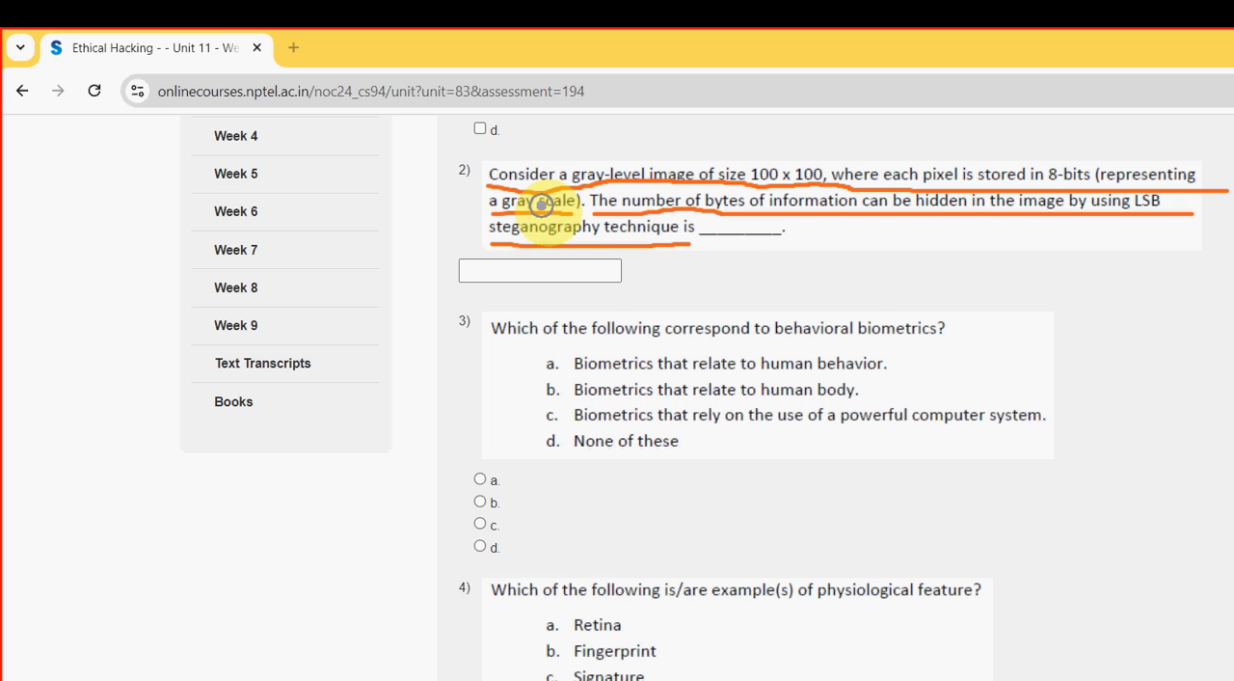
{"action": "left_click", "coordinate": [539, 270]}
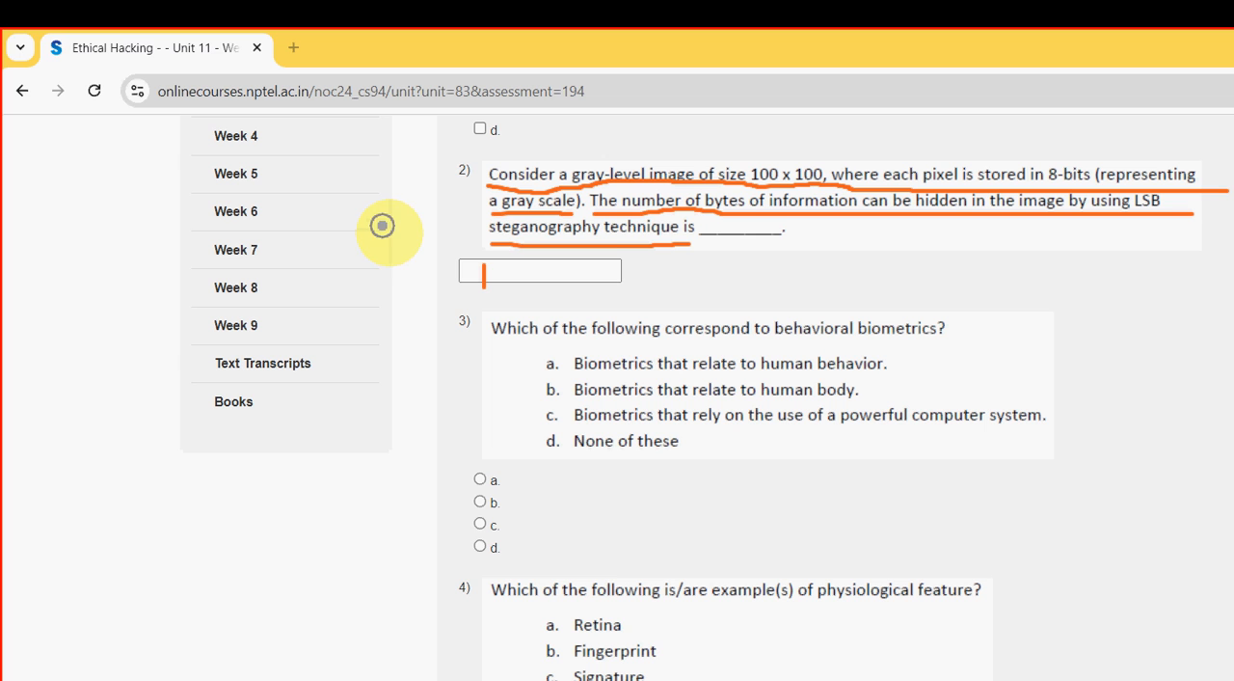
{"action": "type", "text": "250"}
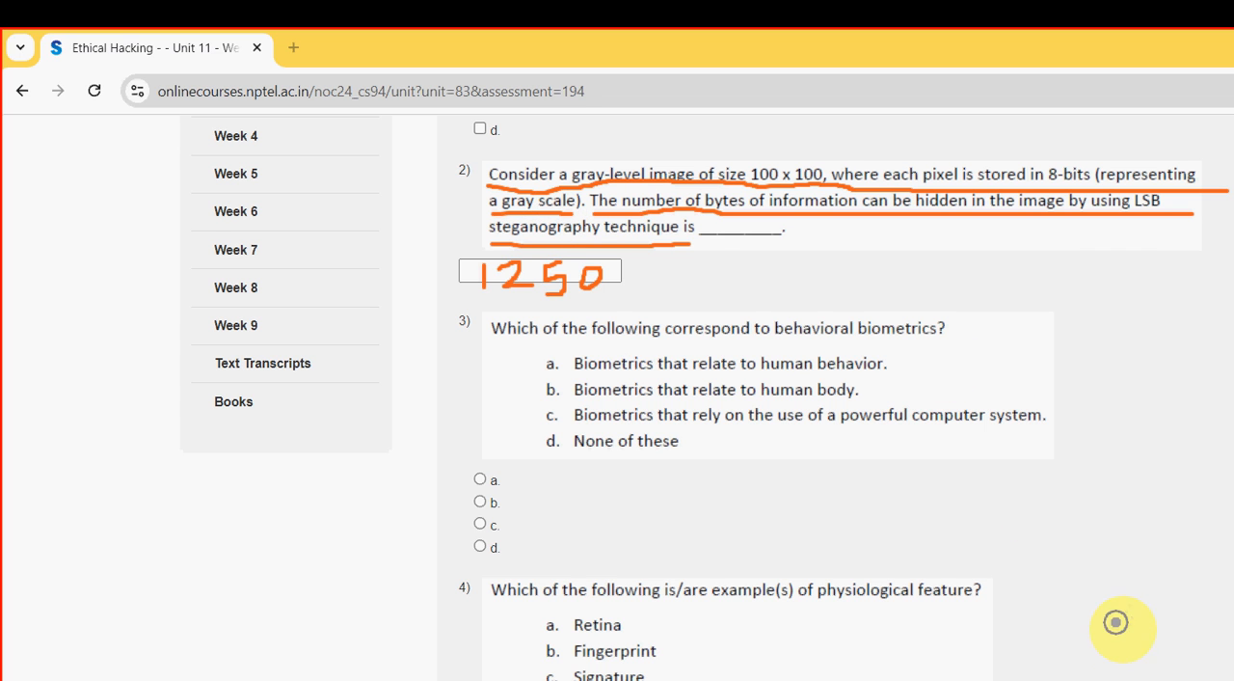
{"action": "mouse_move", "coordinate": [1123, 646]}
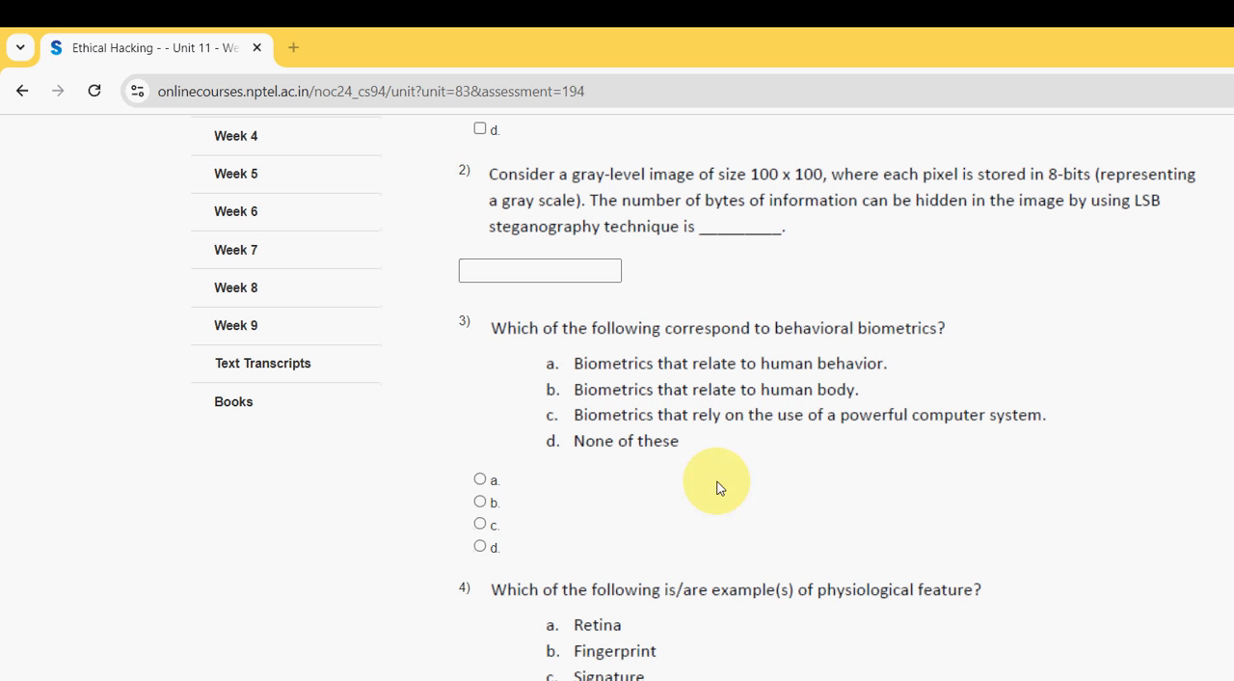
{"action": "left_click", "coordinate": [540, 270]}
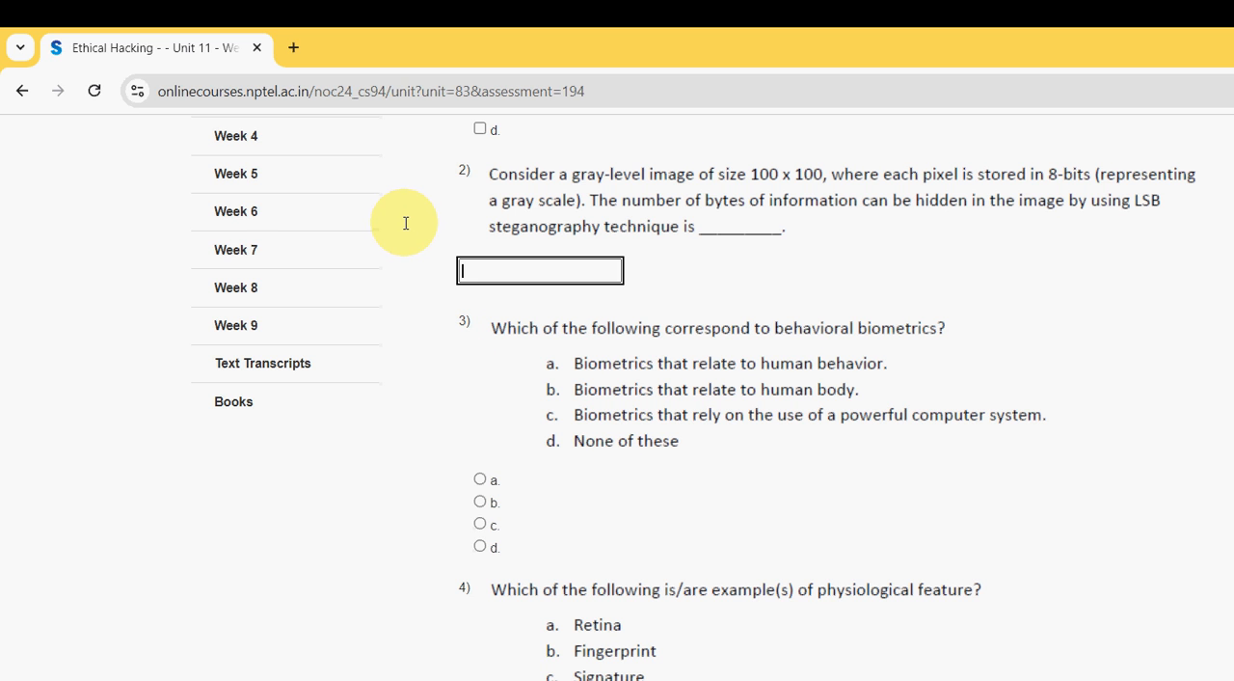
{"action": "type", "text": "1250"}
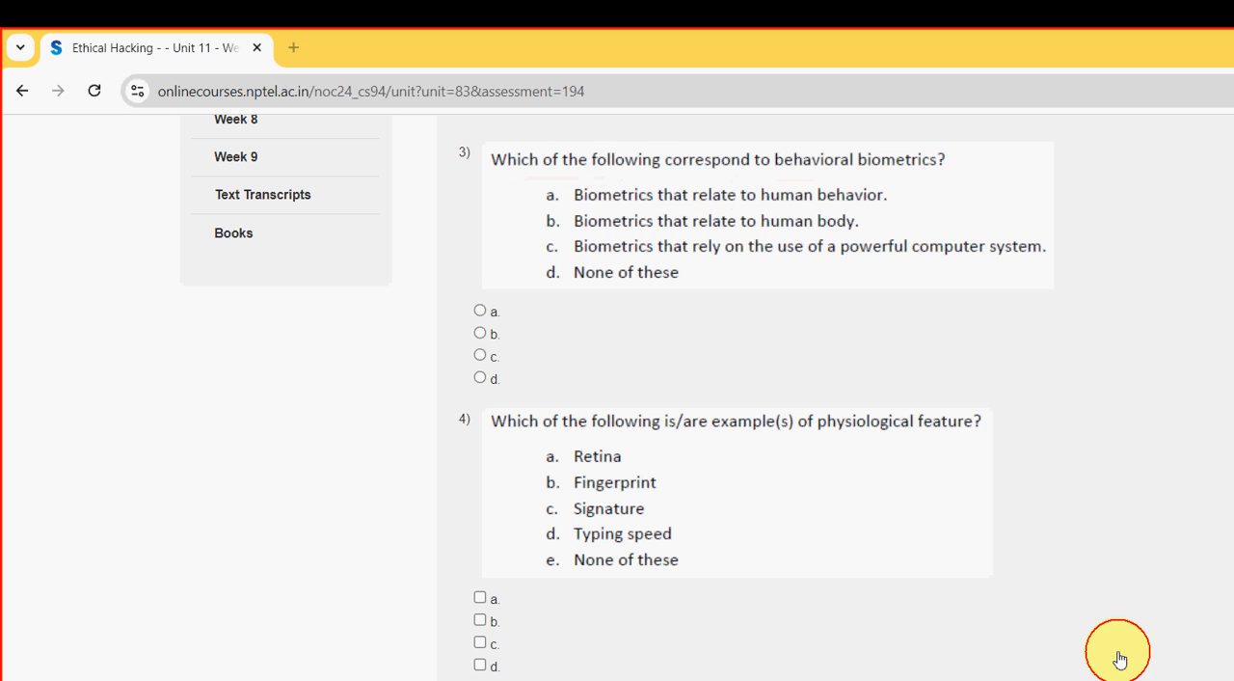
{"action": "mouse_move", "coordinate": [387, 256]}
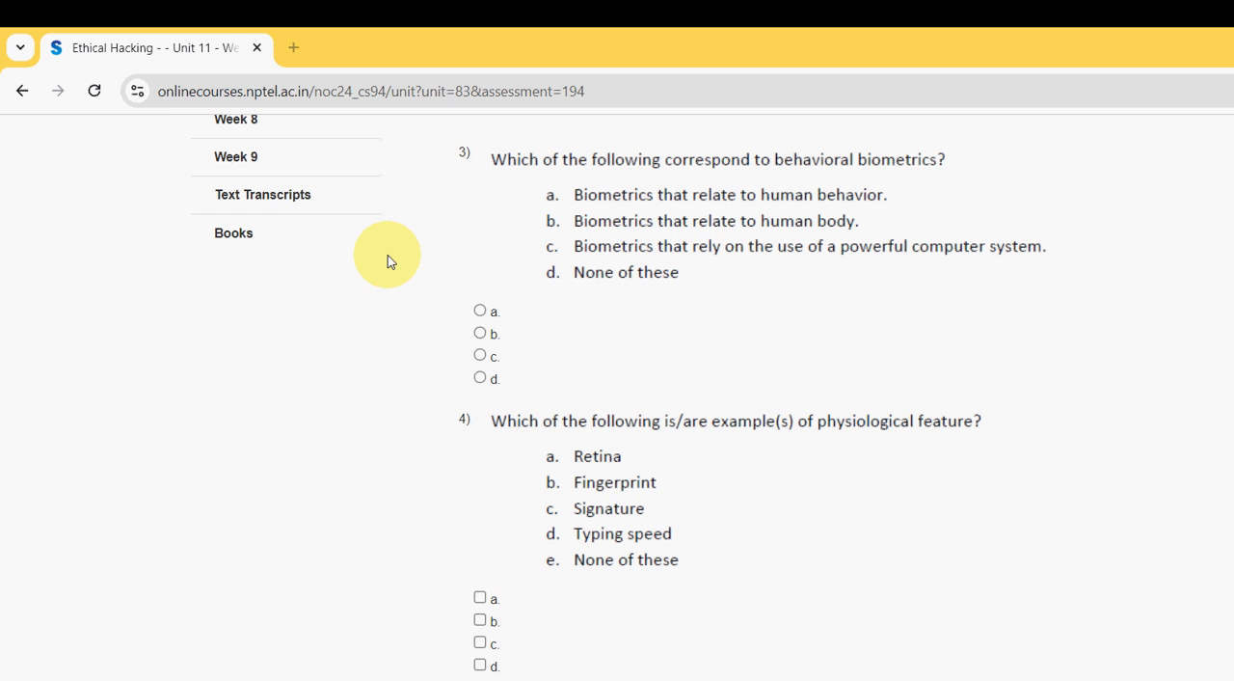
Step: Choose option a for the behavioral biometrics question 3, moving on to question 4
{"action": "left_click", "coordinate": [479, 310]}
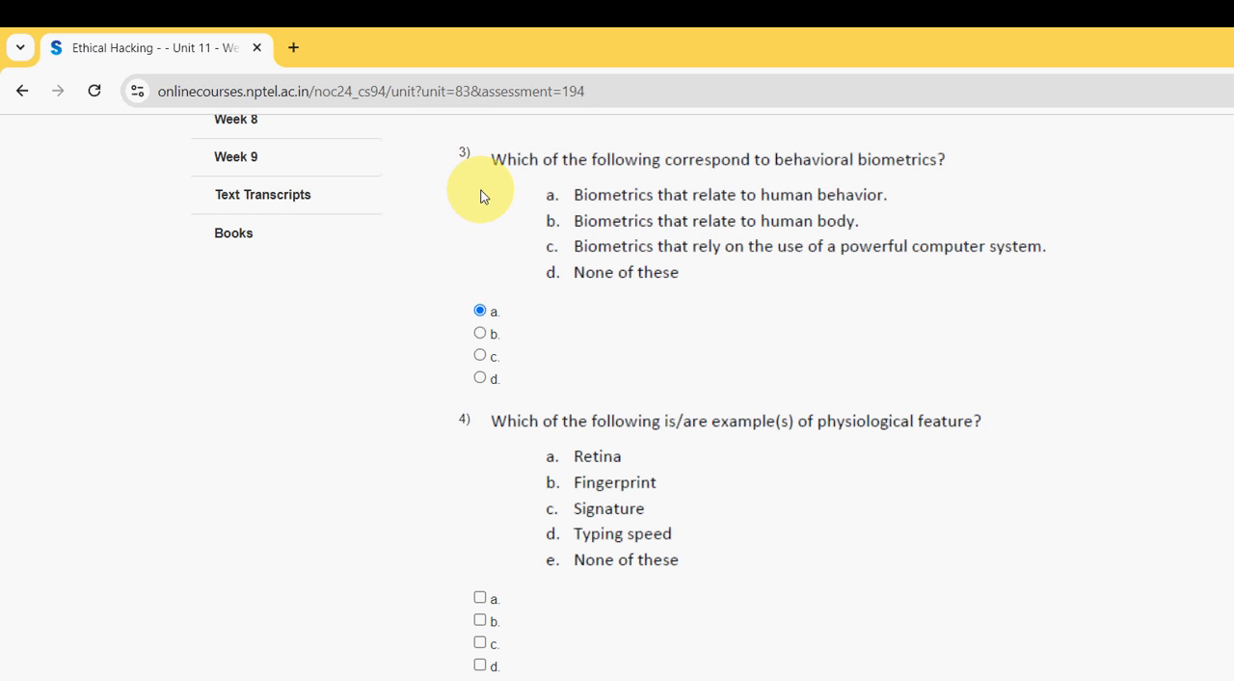
{"action": "scroll", "scroll_direction": "down", "scroll_amount": 3}
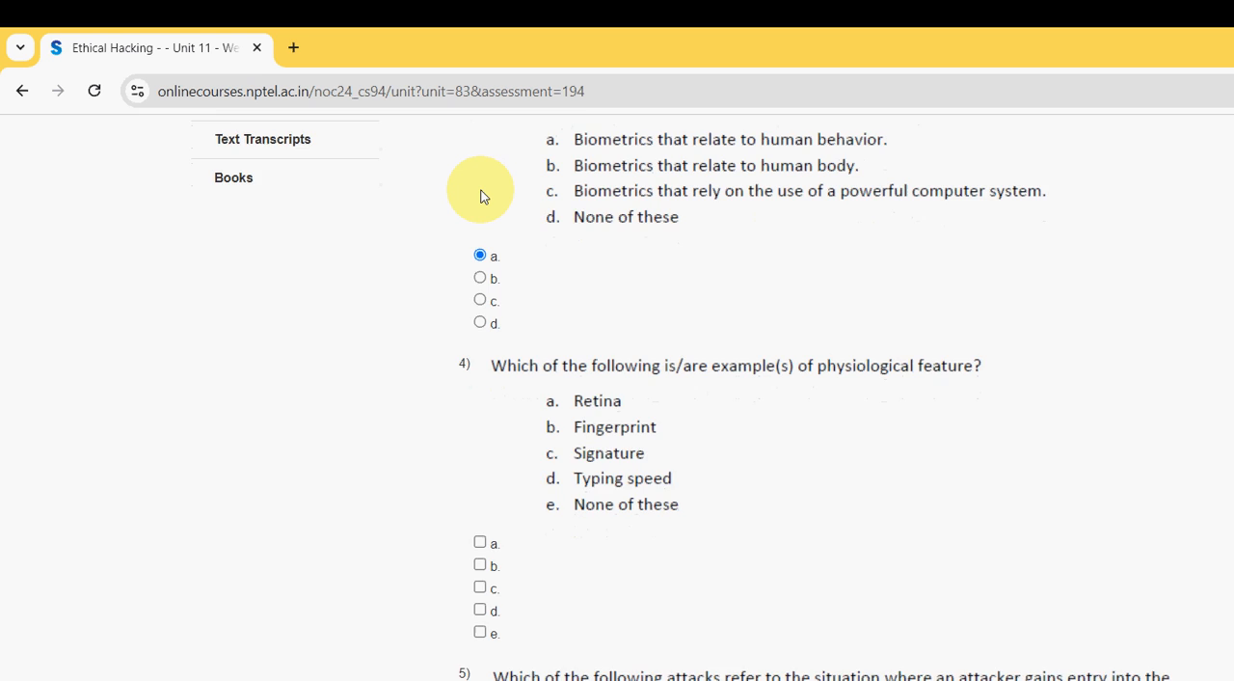
{"action": "scroll", "scroll_direction": "down", "scroll_amount": 3}
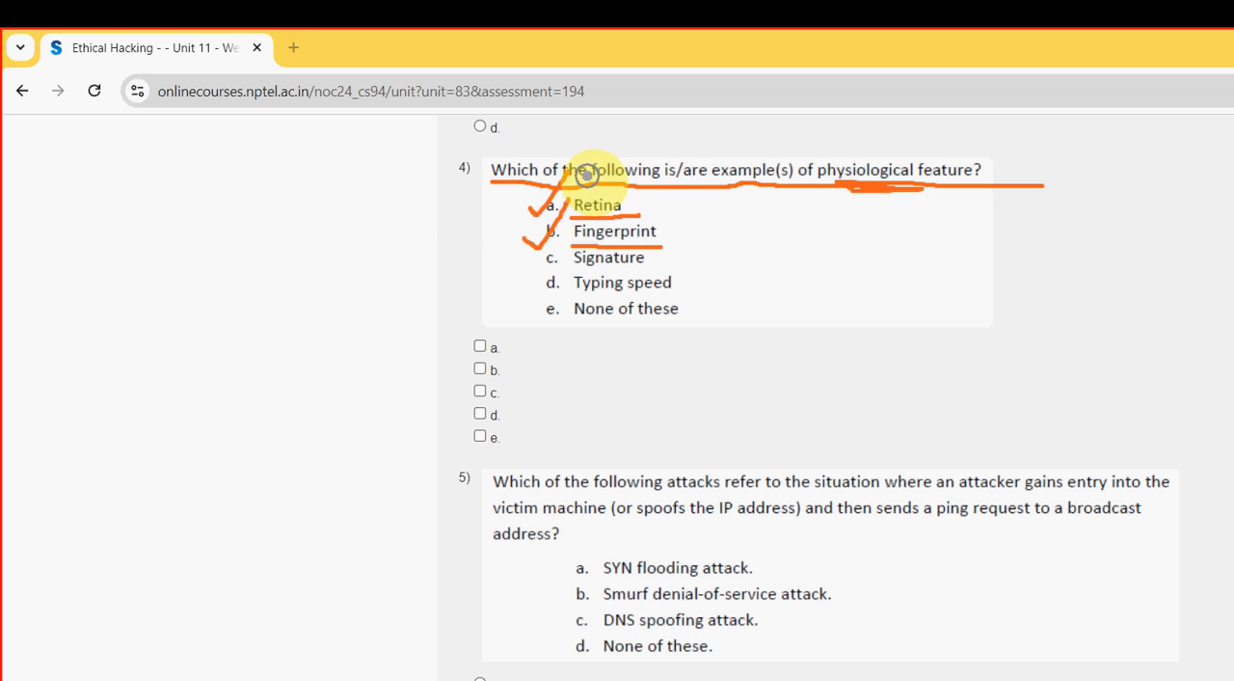
{"action": "mouse_move", "coordinate": [499, 334]}
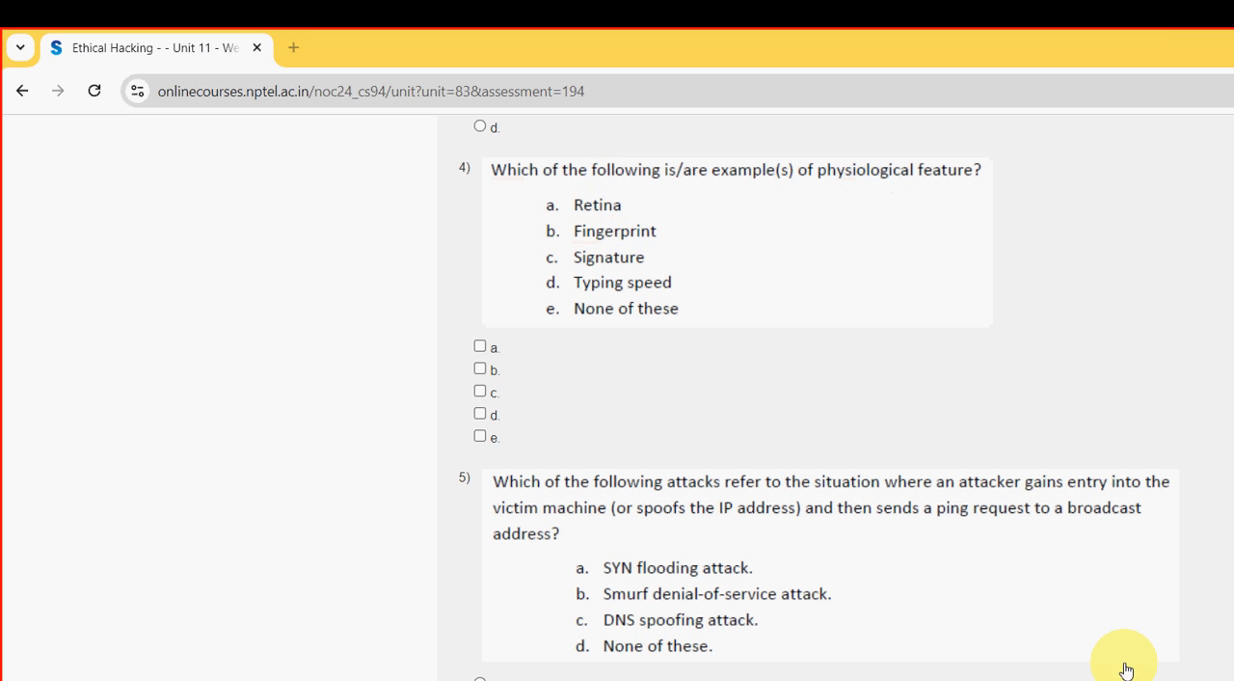
{"action": "mouse_move", "coordinate": [384, 294]}
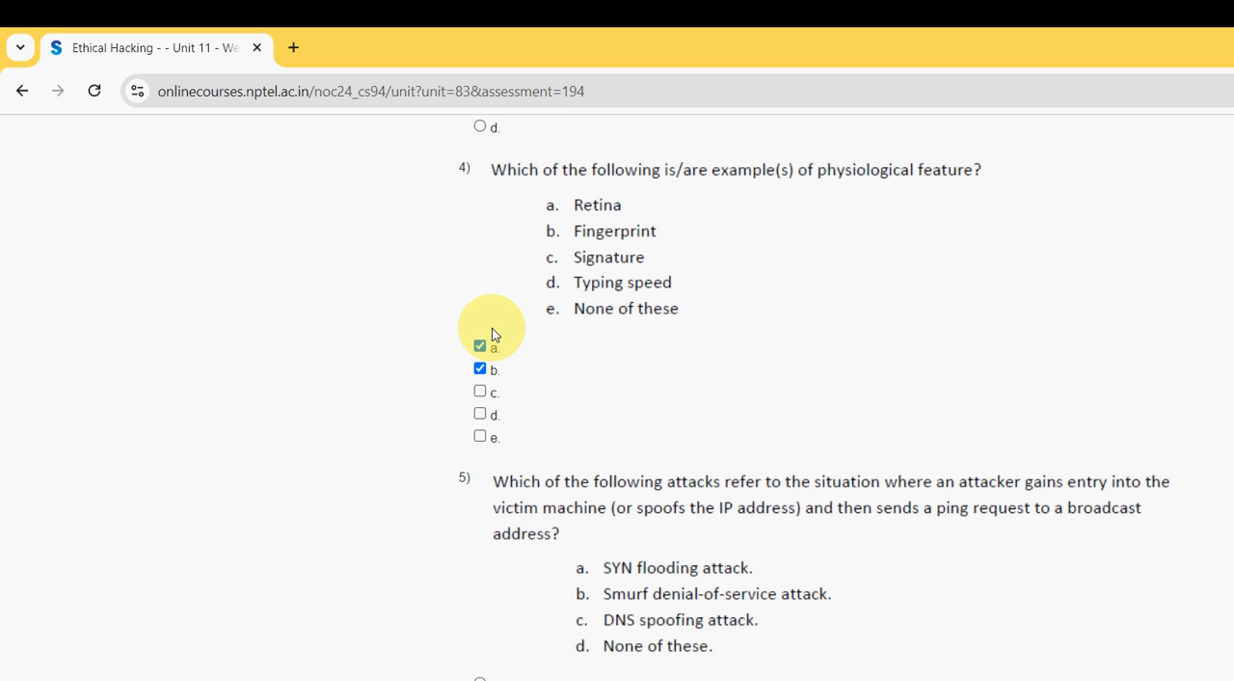
Step: Choose option b, Smurf denial-of-service attack, for question 5
{"action": "scroll", "scroll_direction": "down", "scroll_amount": 3}
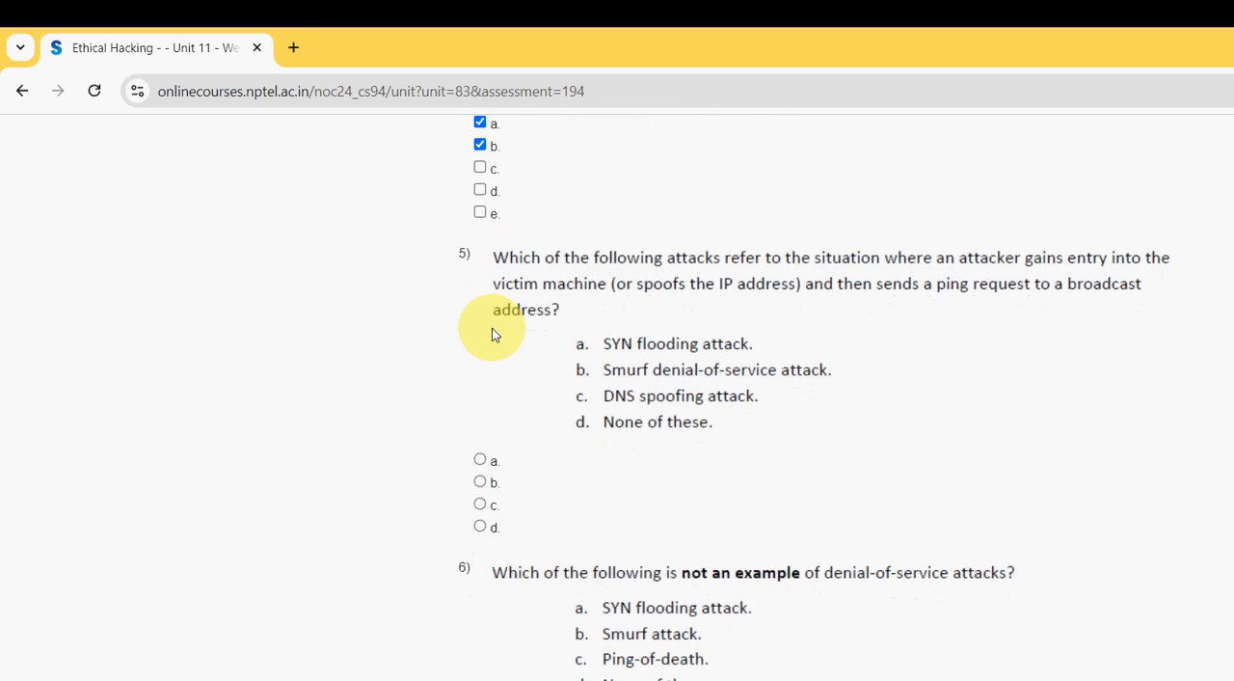
{"action": "scroll", "scroll_direction": "down", "scroll_amount": 3}
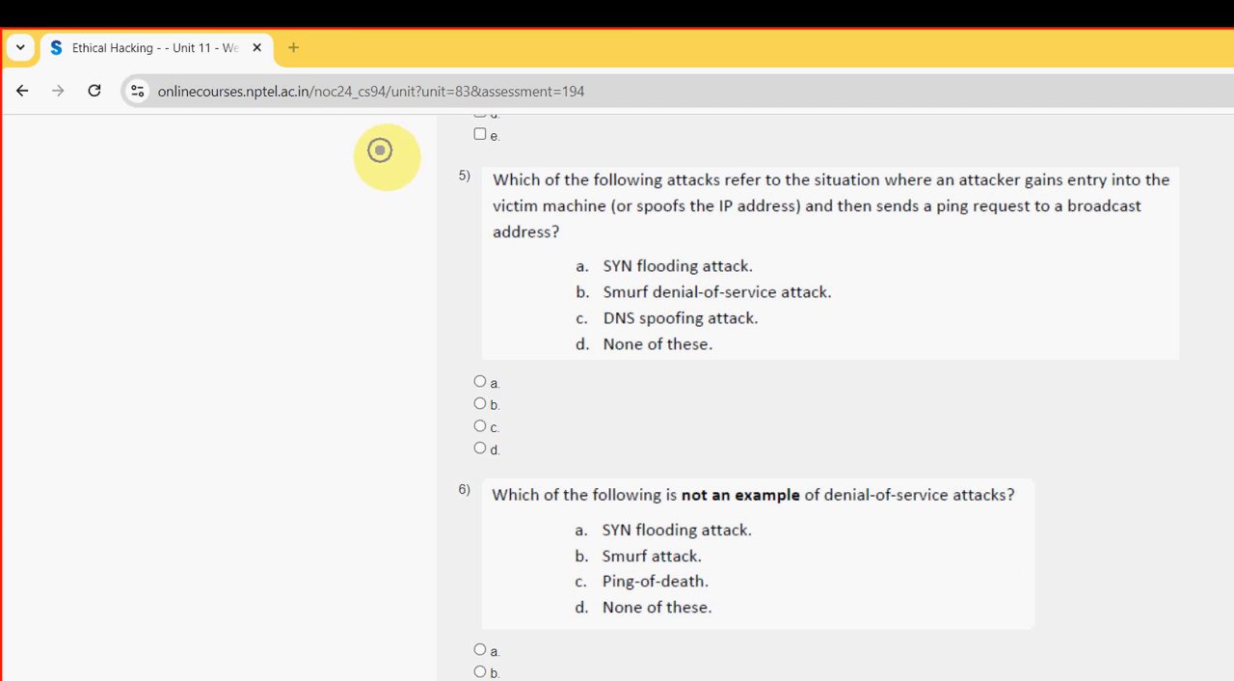
{"action": "left_click_drag", "start_coordinate": [486, 190], "coordinate": [805, 190]}
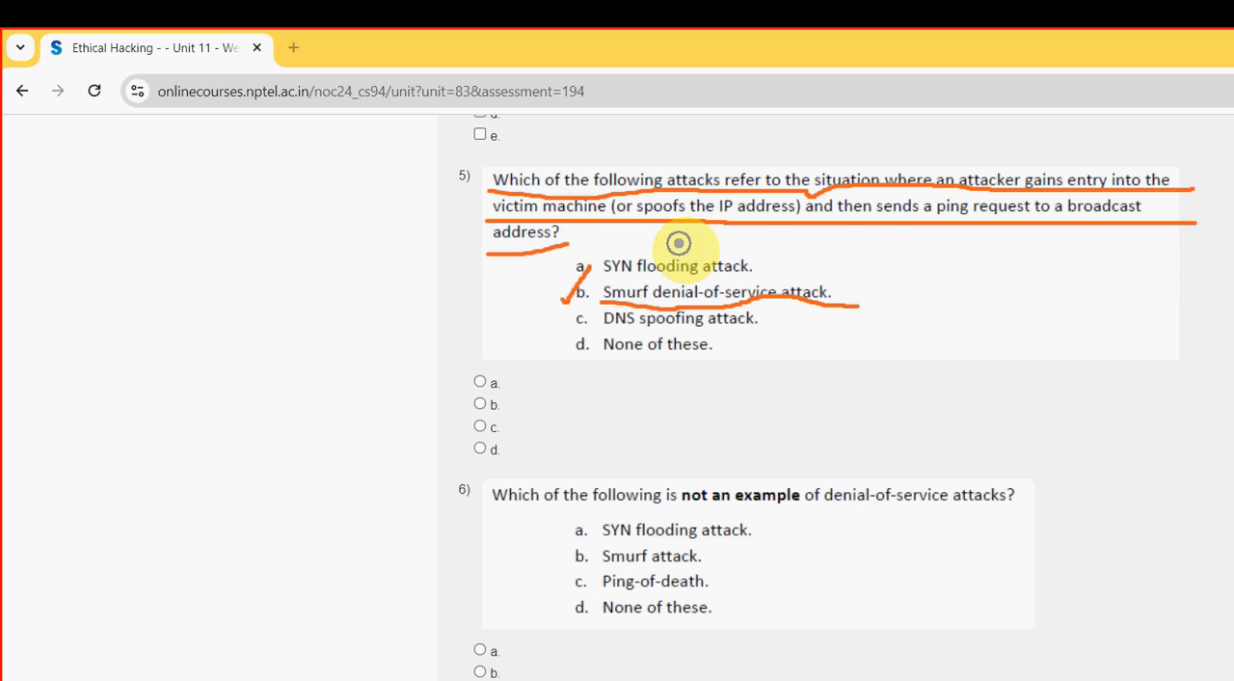
{"action": "mouse_move", "coordinate": [1112, 656]}
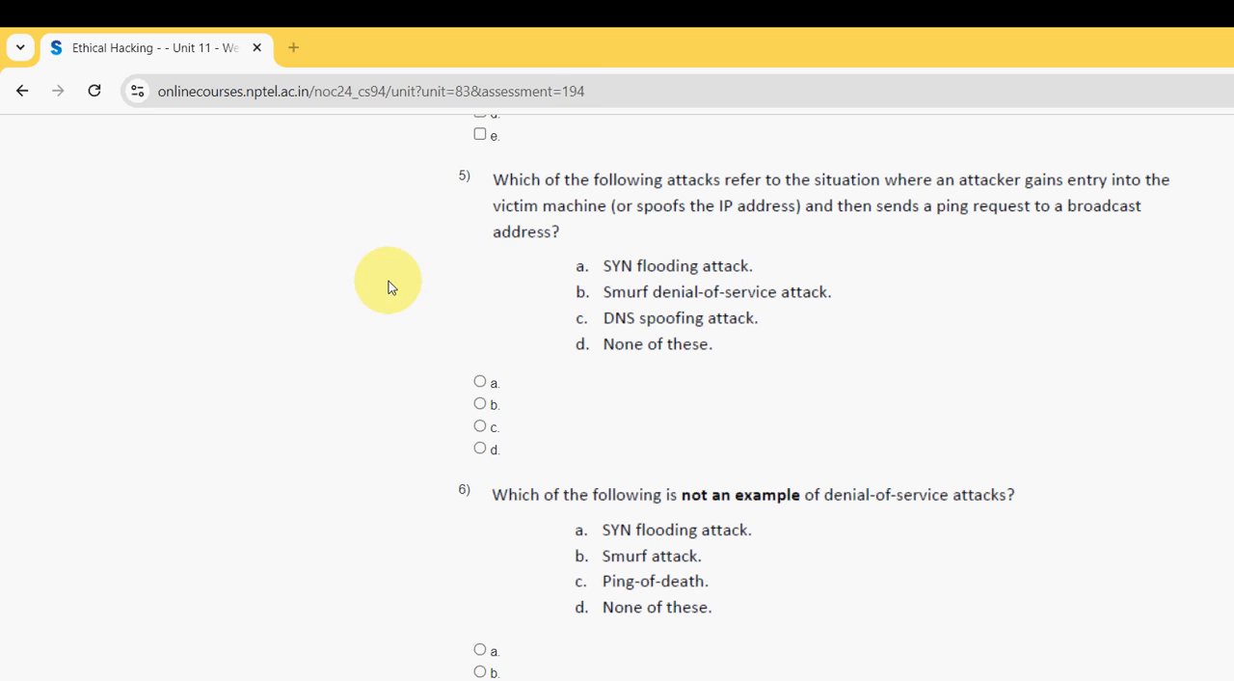
{"action": "left_click", "coordinate": [479, 402]}
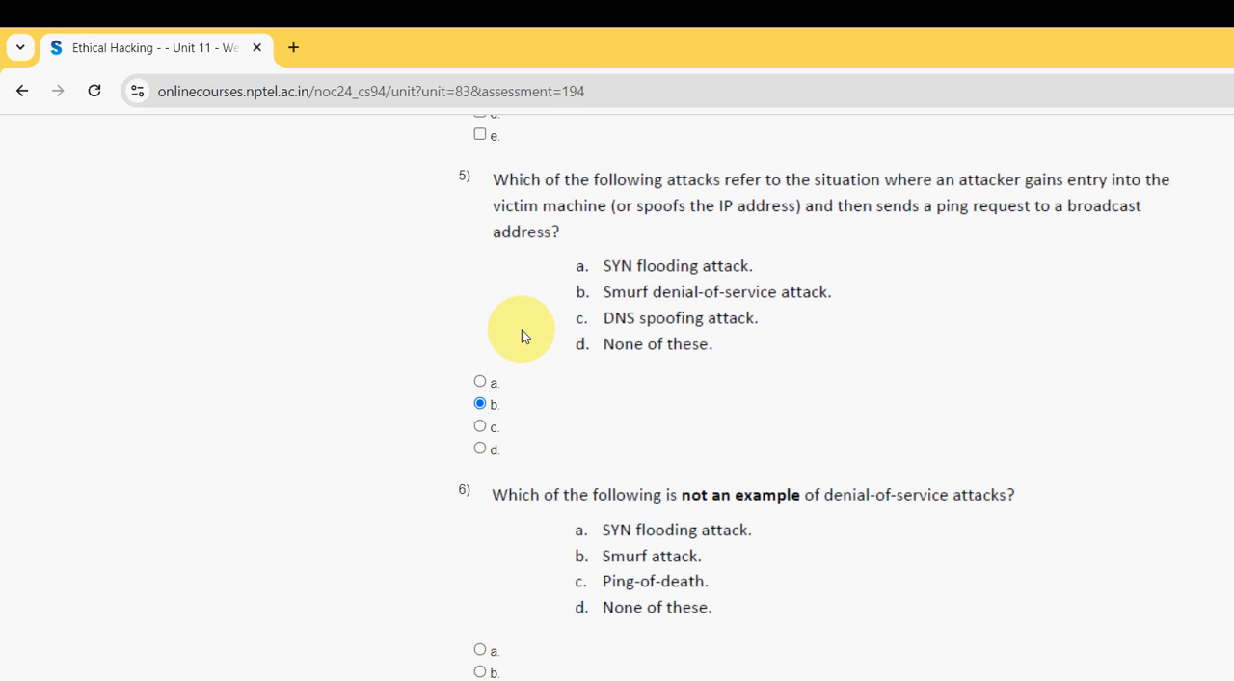
{"action": "mouse_move", "coordinate": [529, 336]}
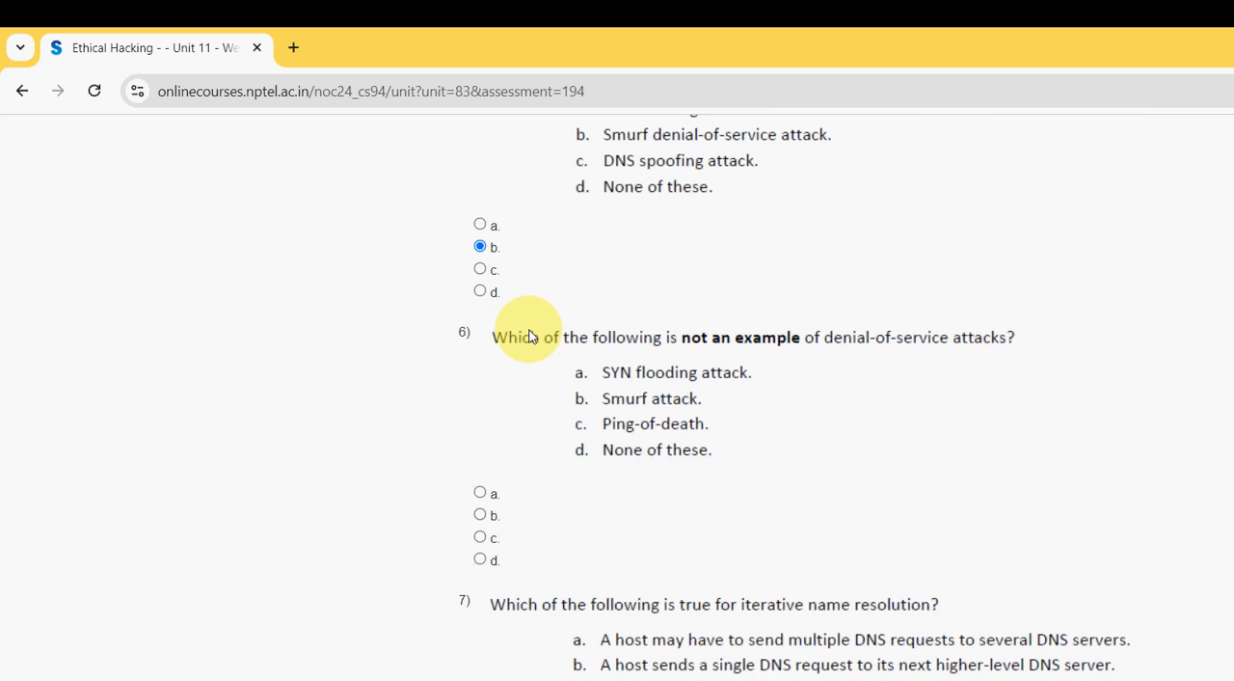
{"action": "scroll", "scroll_direction": "down", "scroll_amount": 3}
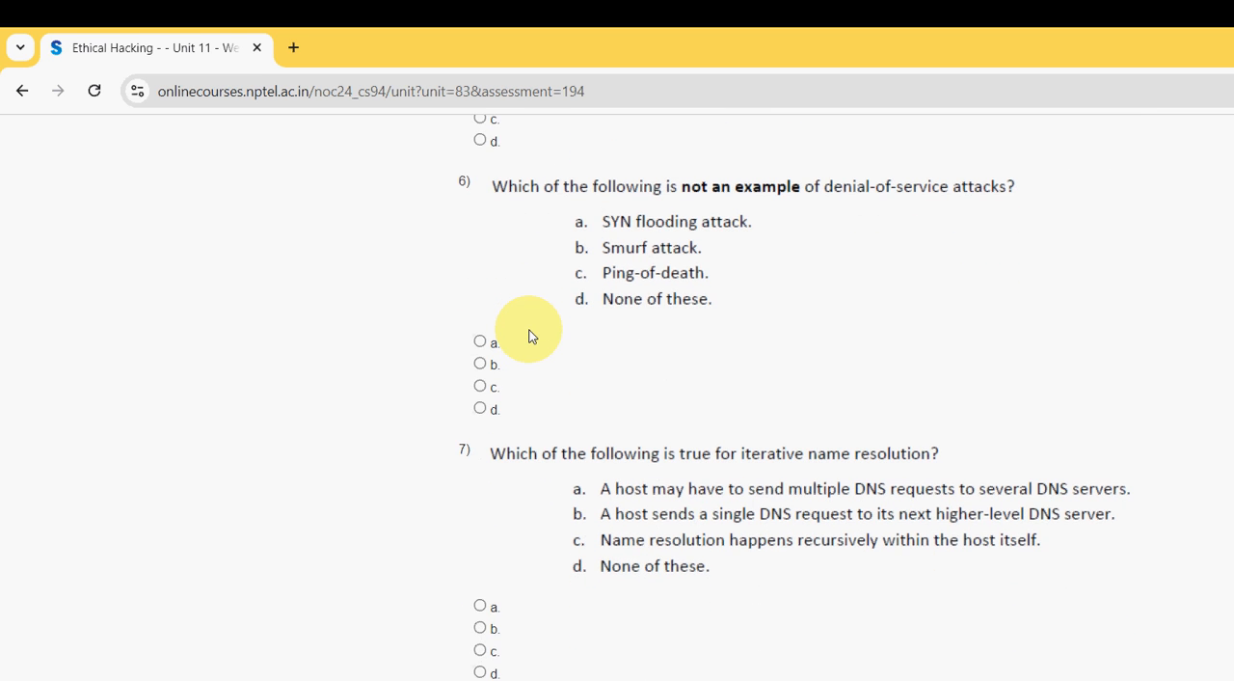
{"action": "mouse_move", "coordinate": [835, 639]}
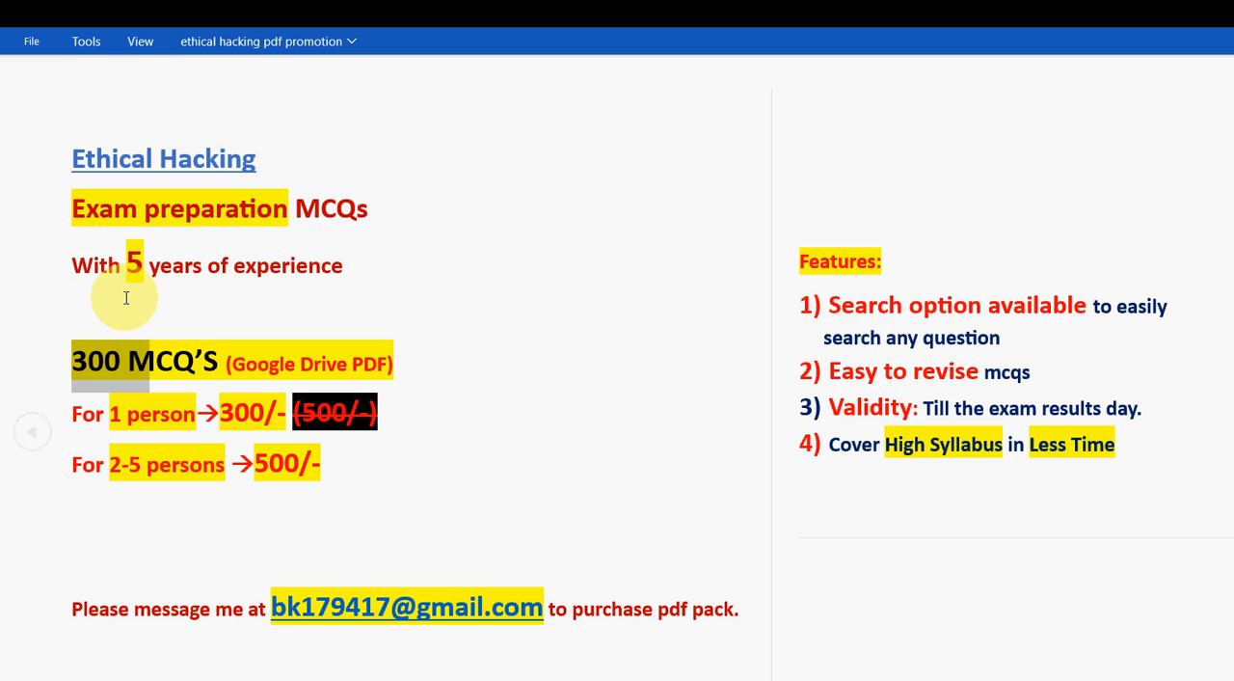
{"action": "mouse_move", "coordinate": [189, 297]}
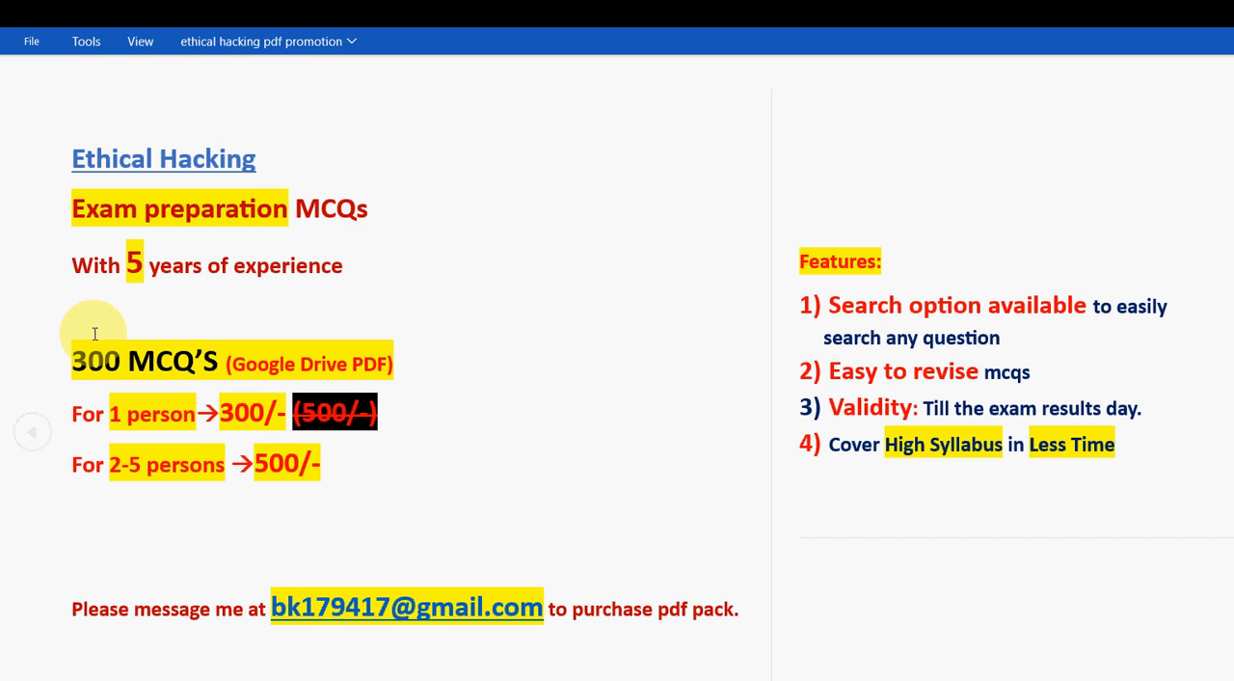
Step: Review the Ethical Hacking MCQ promotion PDF, then return to the assignment
{"action": "left_click_drag", "start_coordinate": [109, 413], "coordinate": [292, 413]}
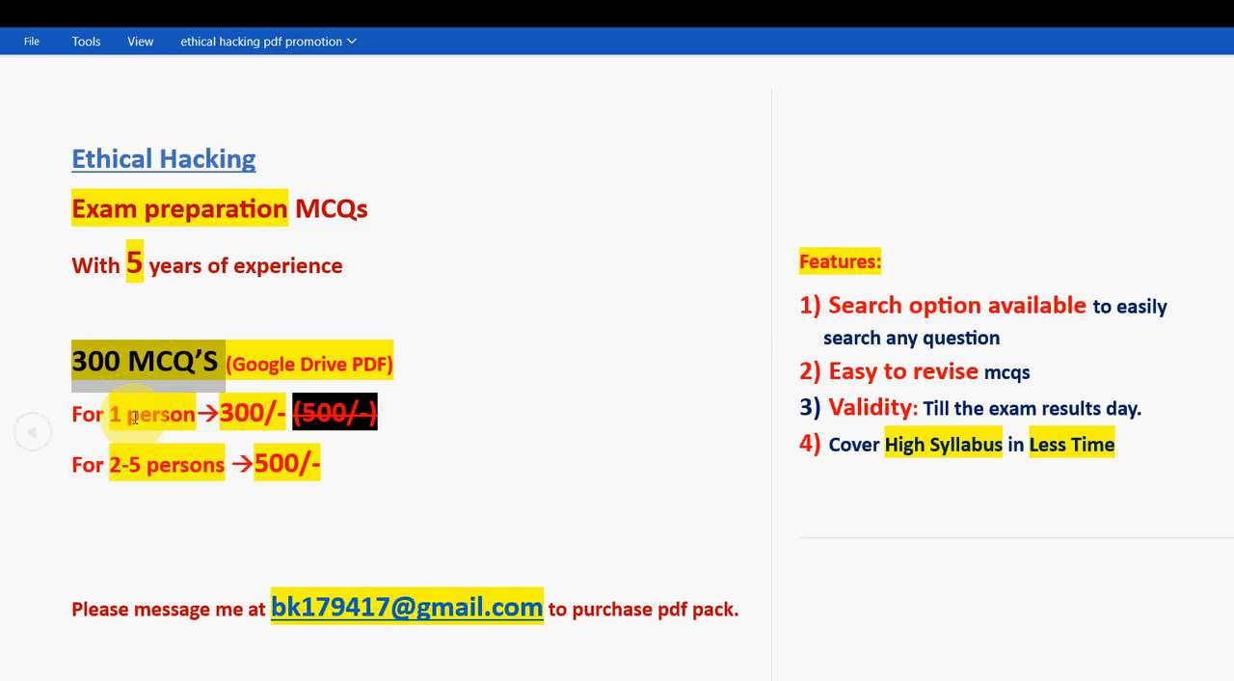
{"action": "mouse_move", "coordinate": [140, 412]}
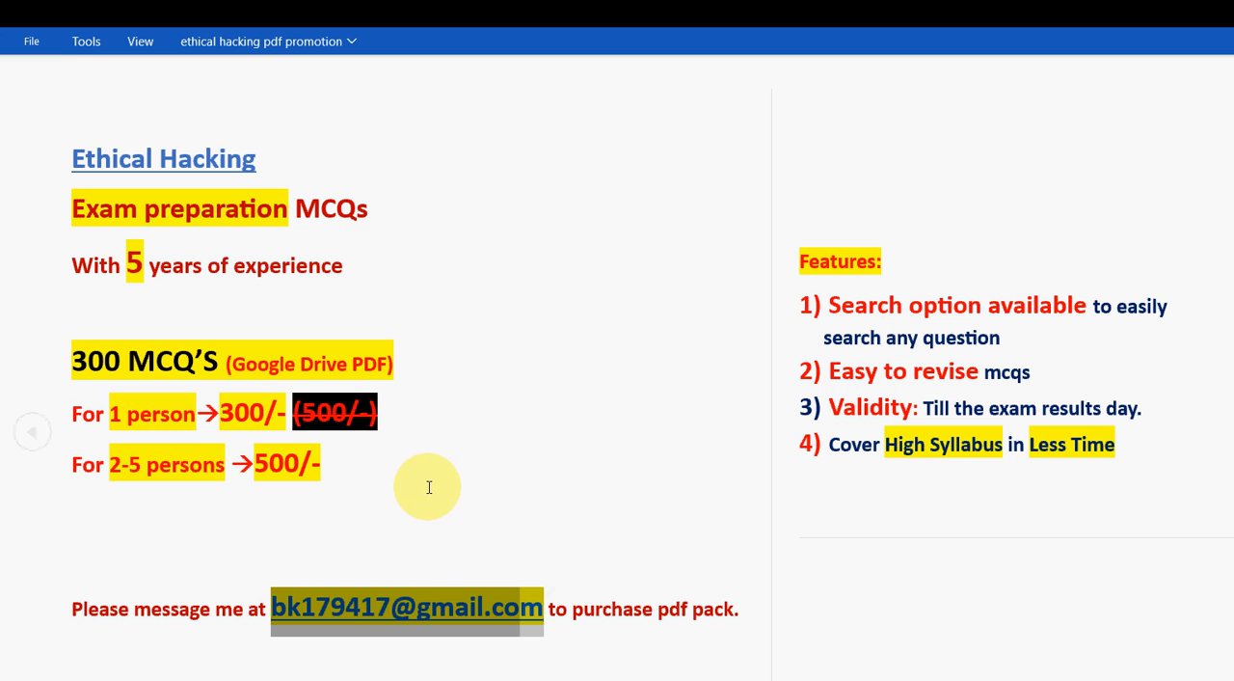
{"action": "mouse_move", "coordinate": [533, 342]}
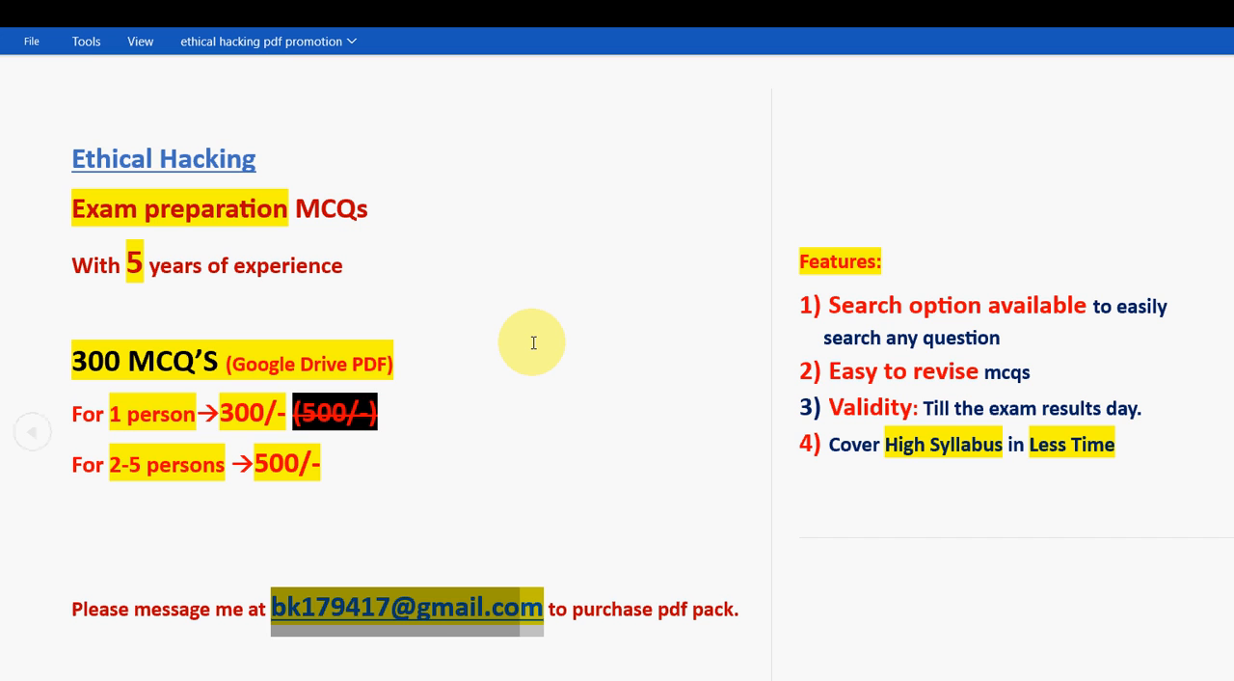
{"action": "mouse_move", "coordinate": [186, 297]}
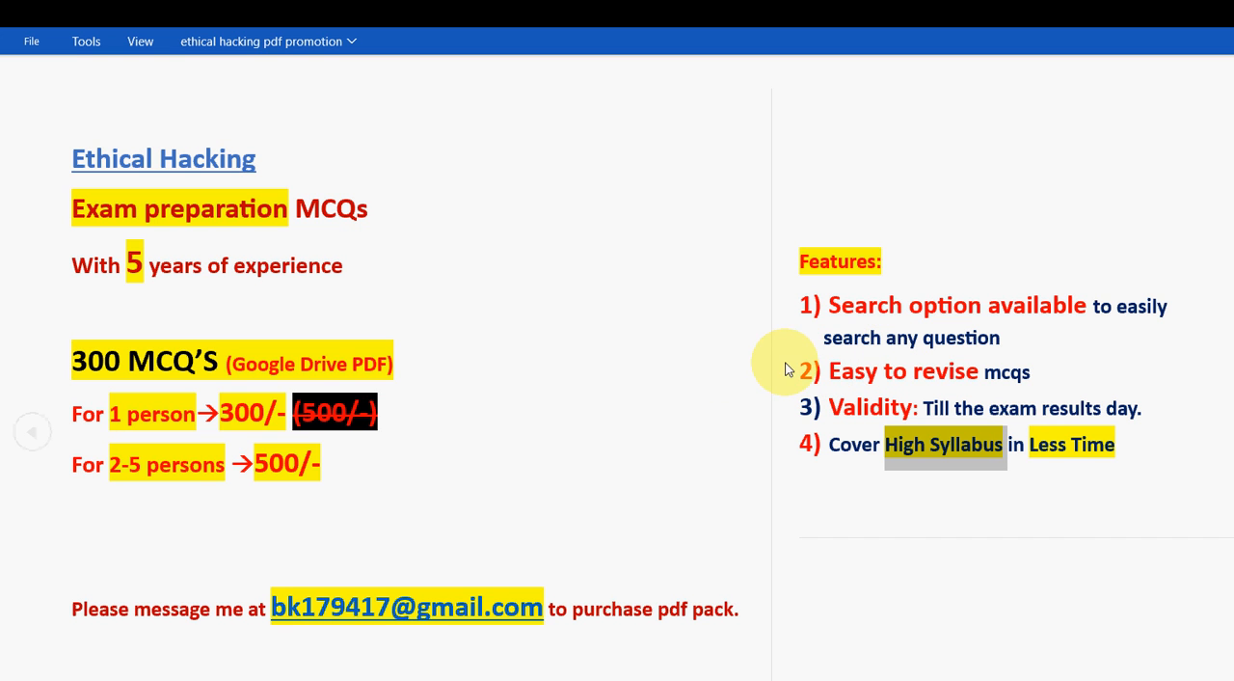
{"action": "mouse_move", "coordinate": [216, 484]}
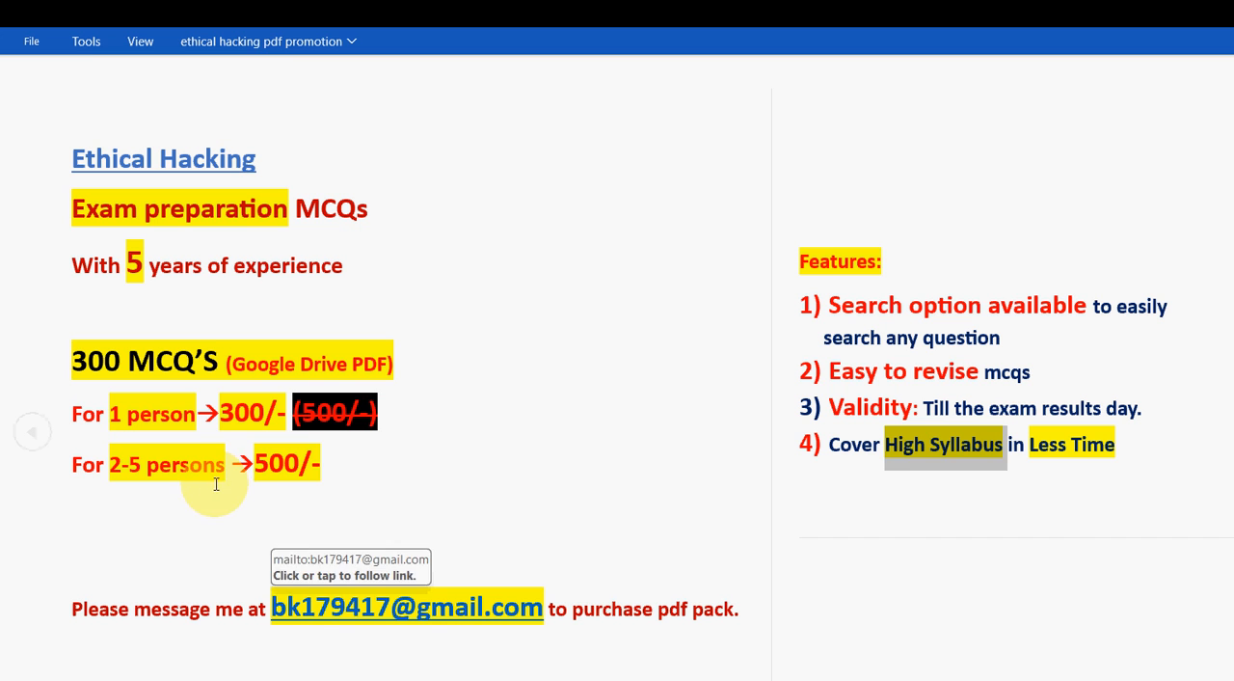
{"action": "mouse_move", "coordinate": [482, 490]}
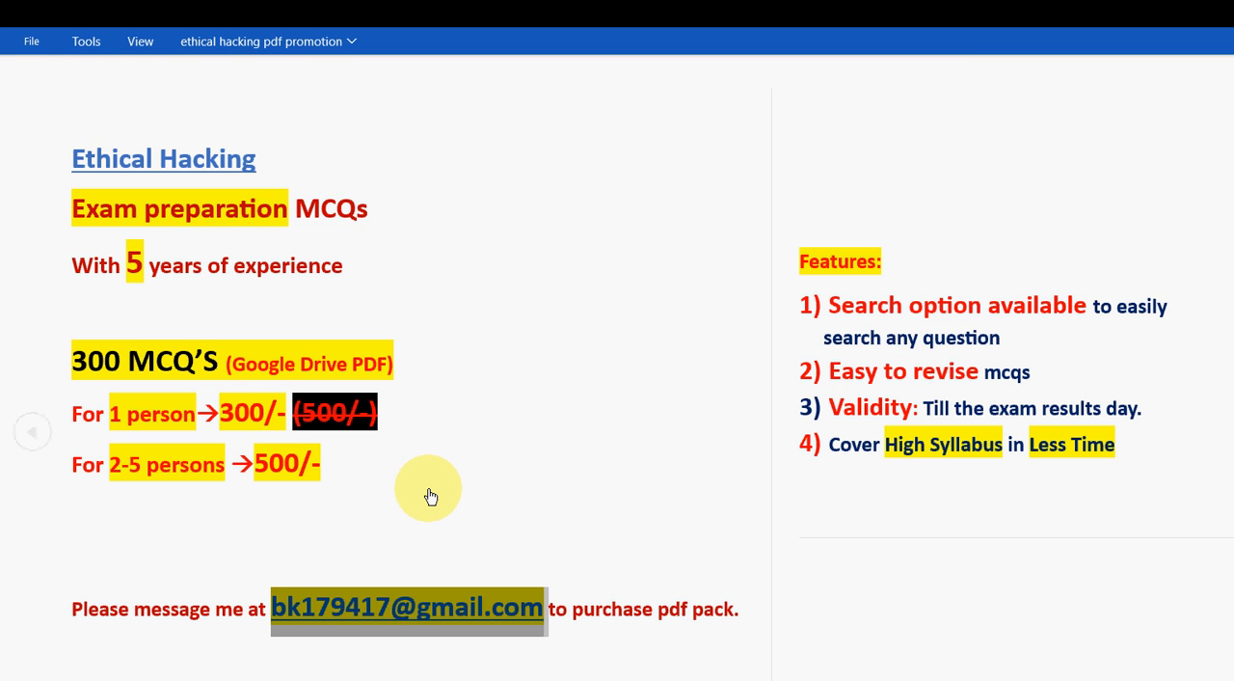
{"action": "mouse_move", "coordinate": [502, 313]}
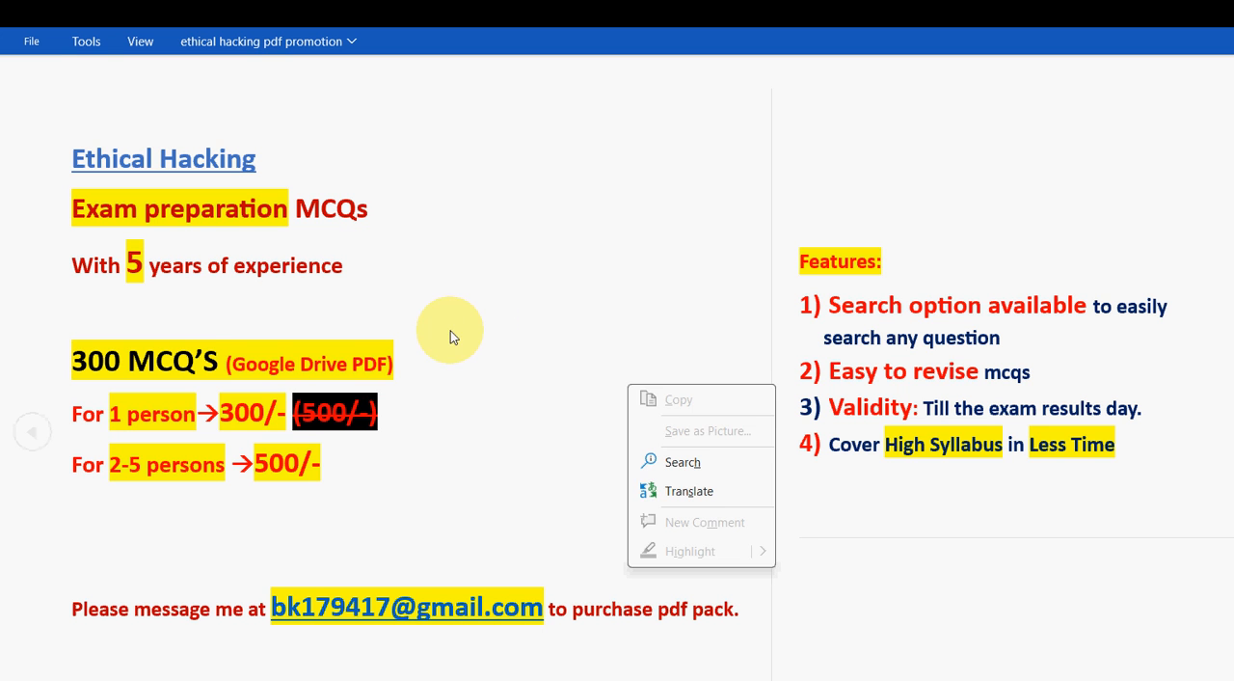
{"action": "left_click", "coordinate": [897, 645]}
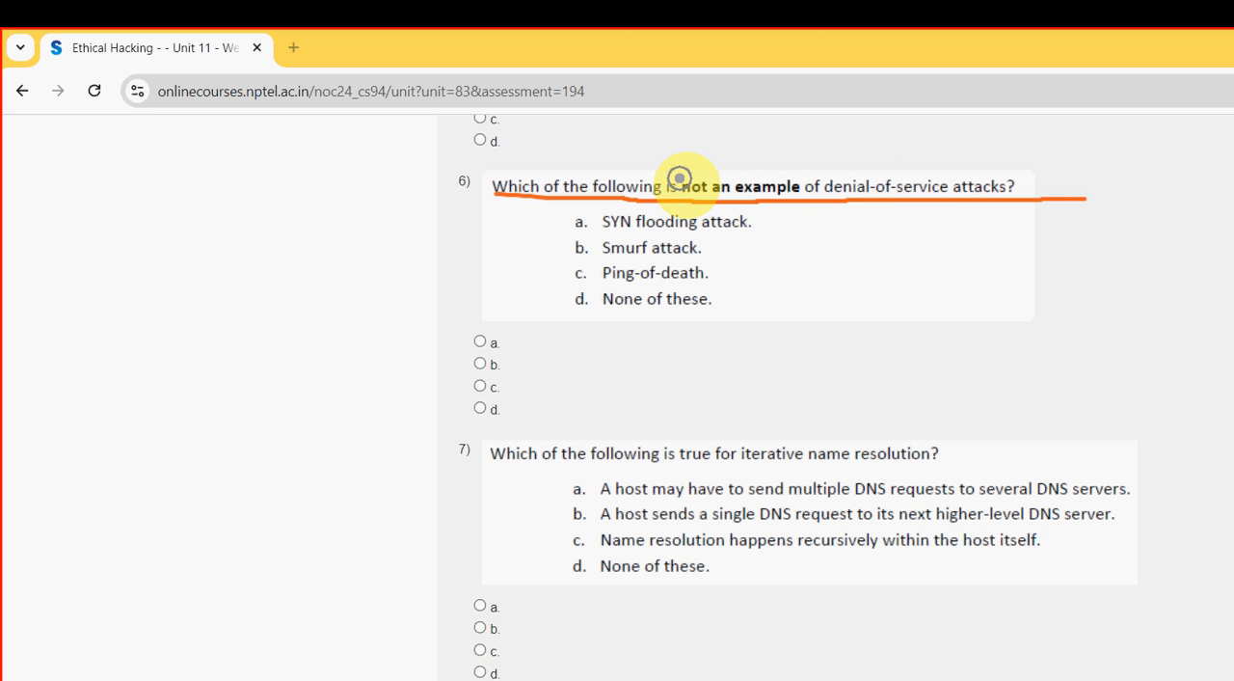
{"action": "mouse_move", "coordinate": [453, 253]}
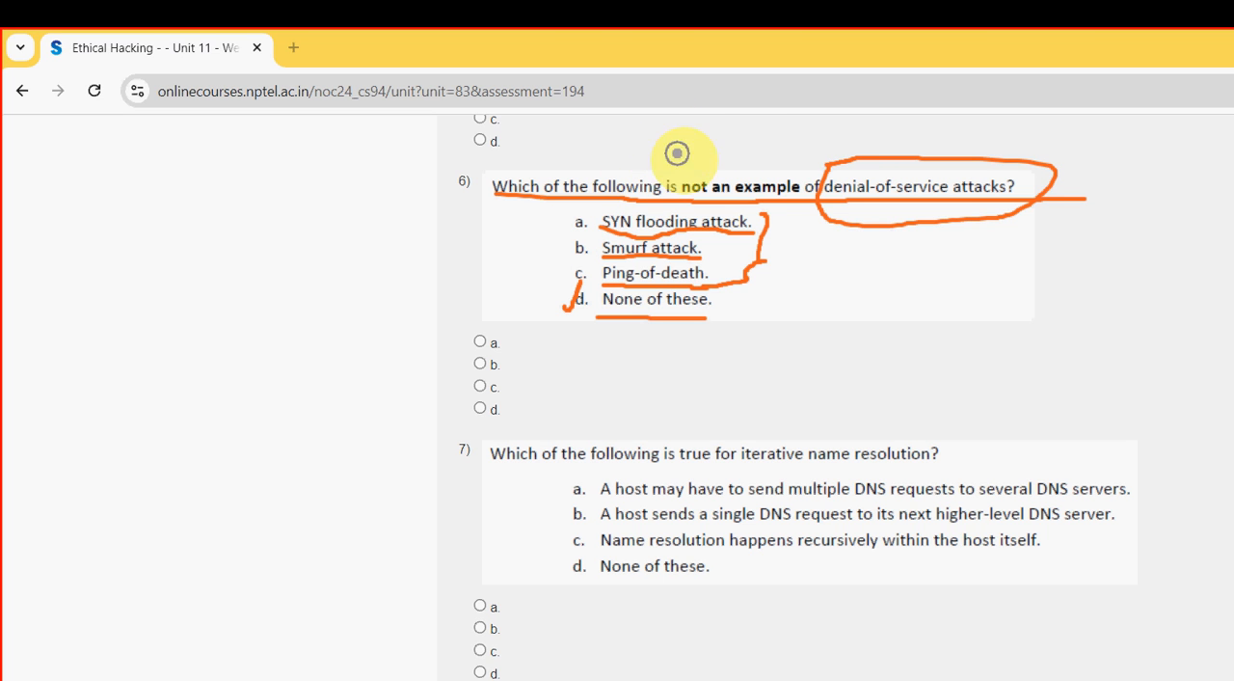
{"action": "mouse_move", "coordinate": [1116, 653]}
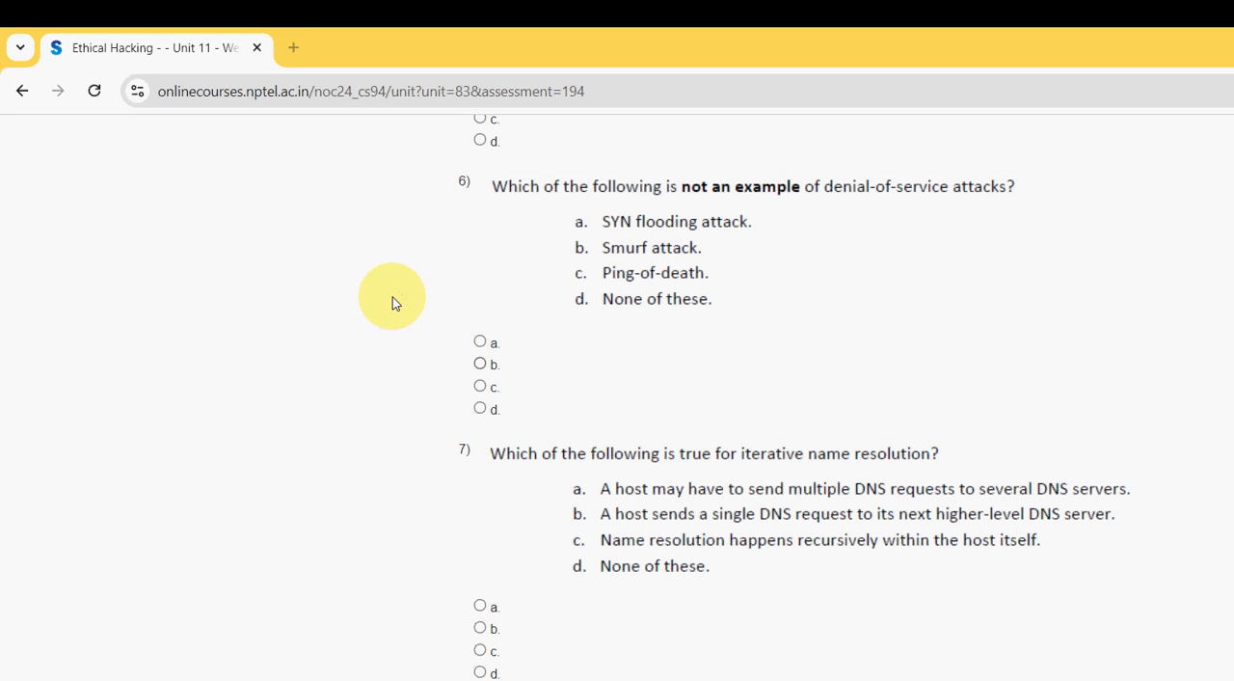
Step: Choose option d, None of these, for the denial-of-service question 6
{"action": "left_click", "coordinate": [479, 408]}
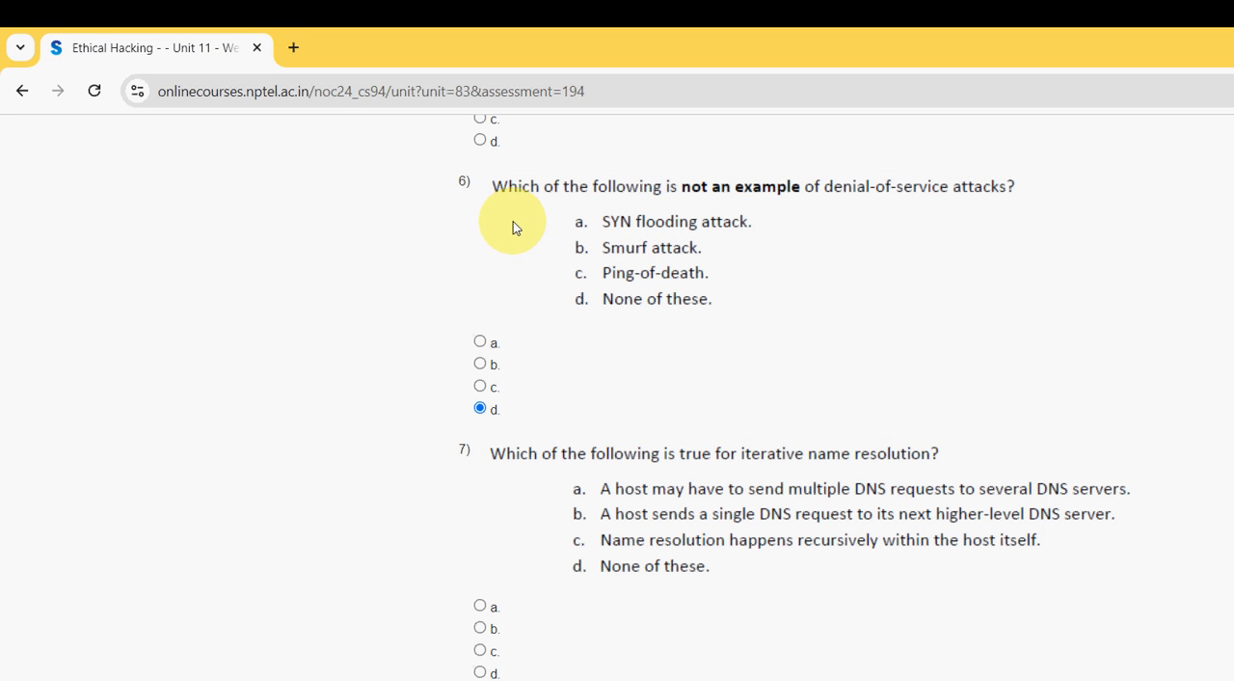
{"action": "scroll", "scroll_direction": "down", "scroll_amount": 3}
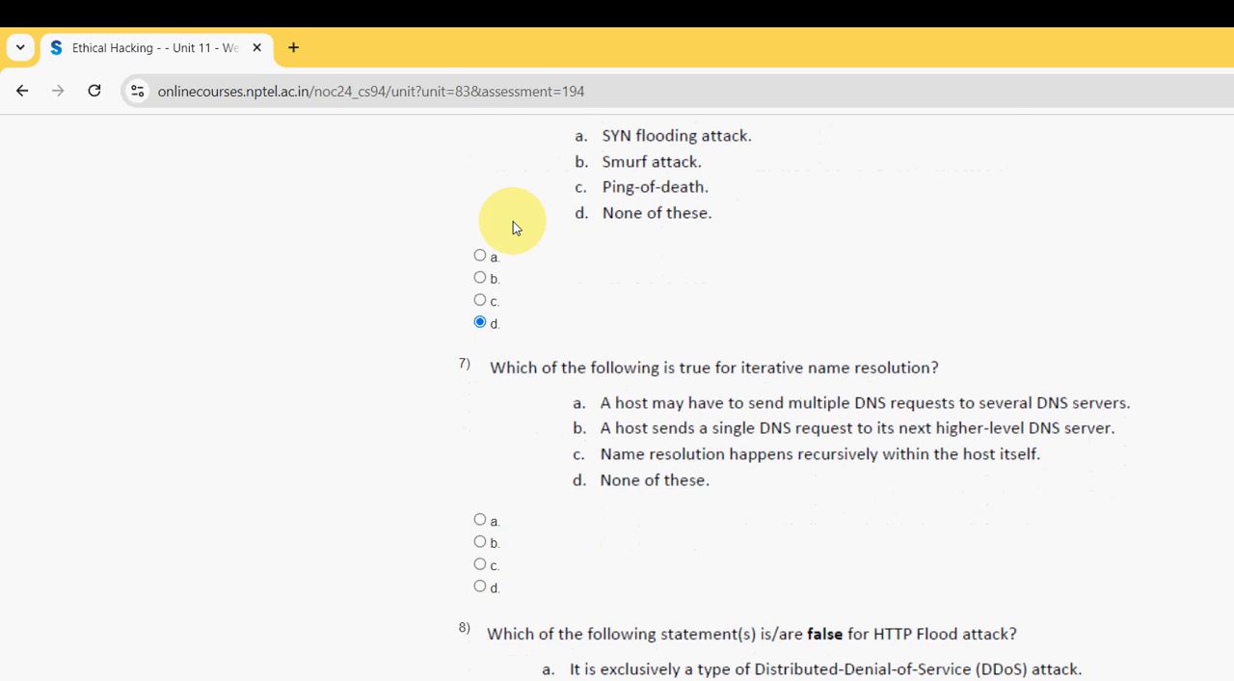
{"action": "scroll", "scroll_direction": "down", "scroll_amount": 3}
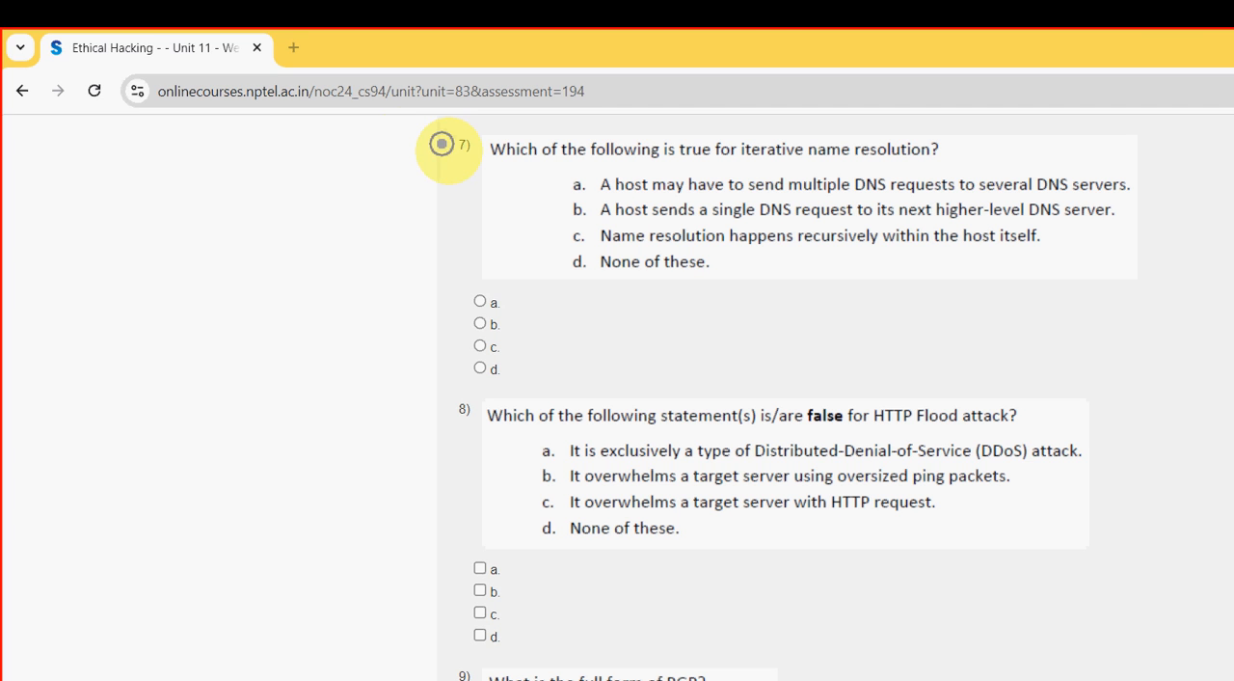
Step: Choose option a for the iterative name resolution question 7
{"action": "left_click_drag", "start_coordinate": [492, 166], "coordinate": [742, 162]}
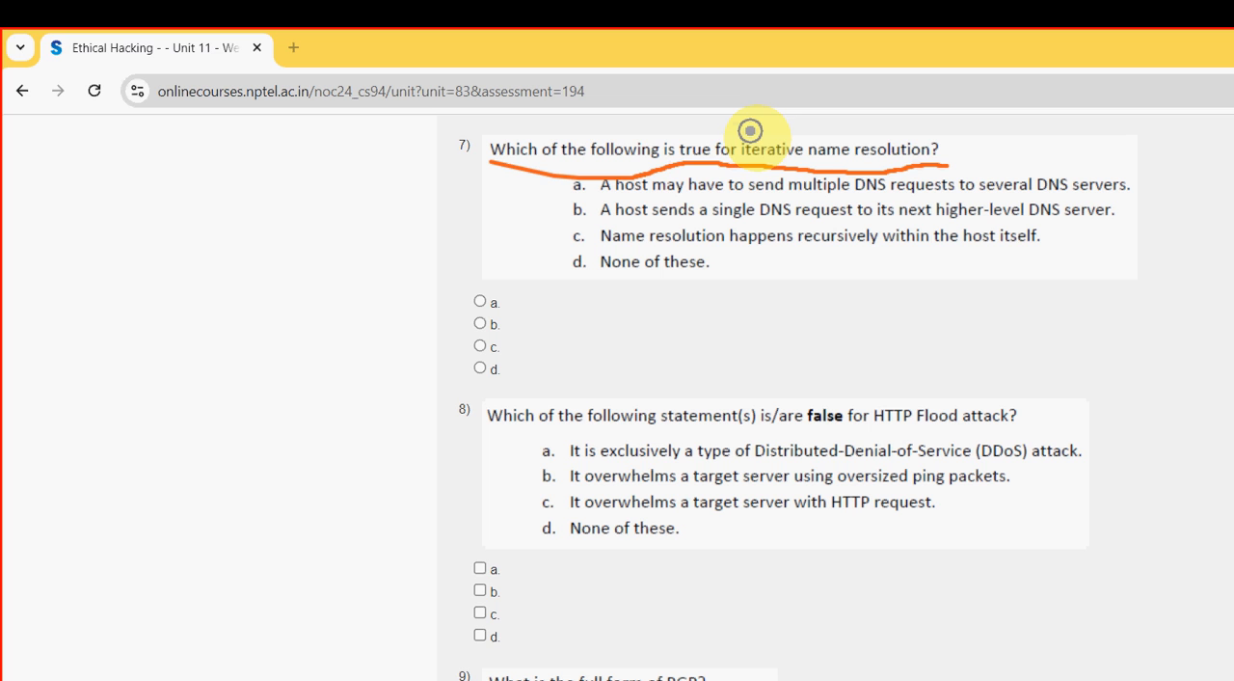
{"action": "mouse_move", "coordinate": [660, 146]}
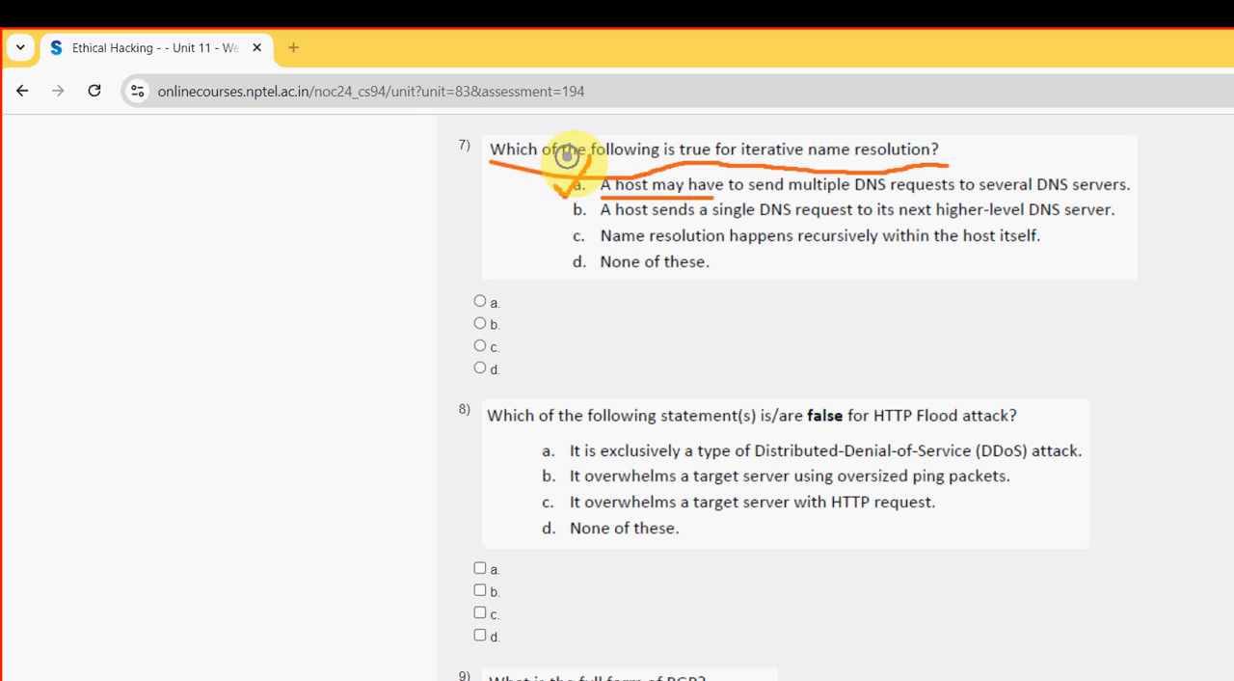
{"action": "mouse_move", "coordinate": [843, 156]}
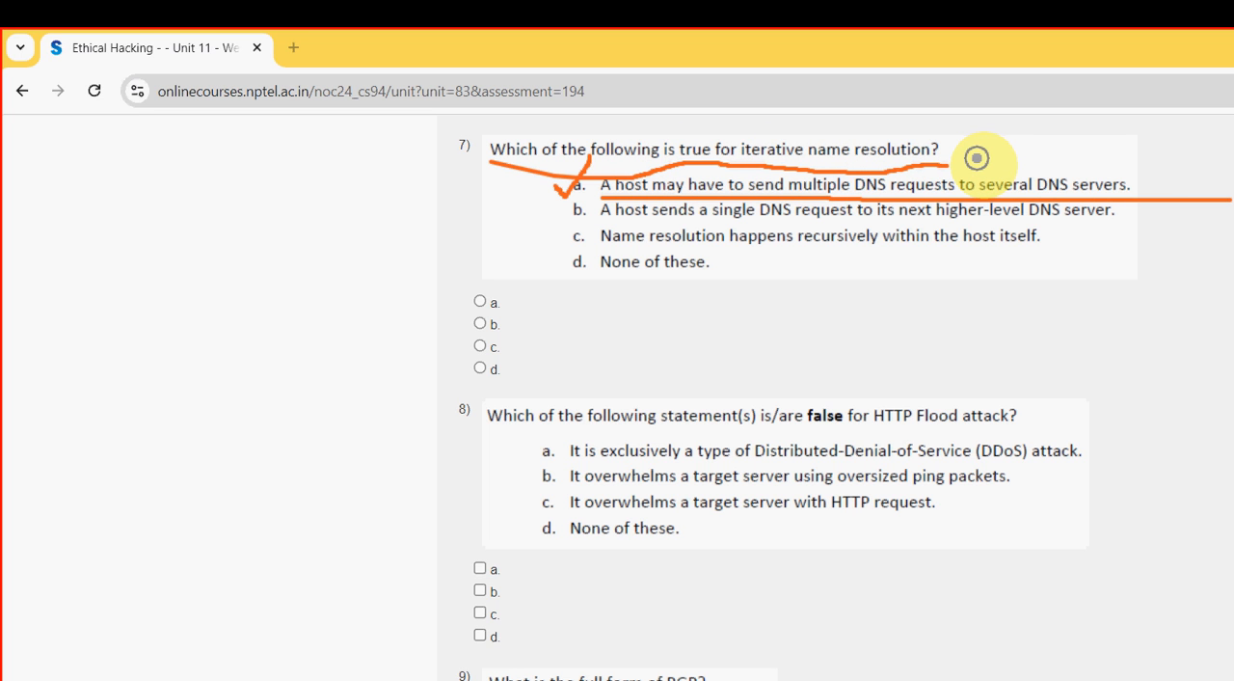
{"action": "mouse_move", "coordinate": [1115, 659]}
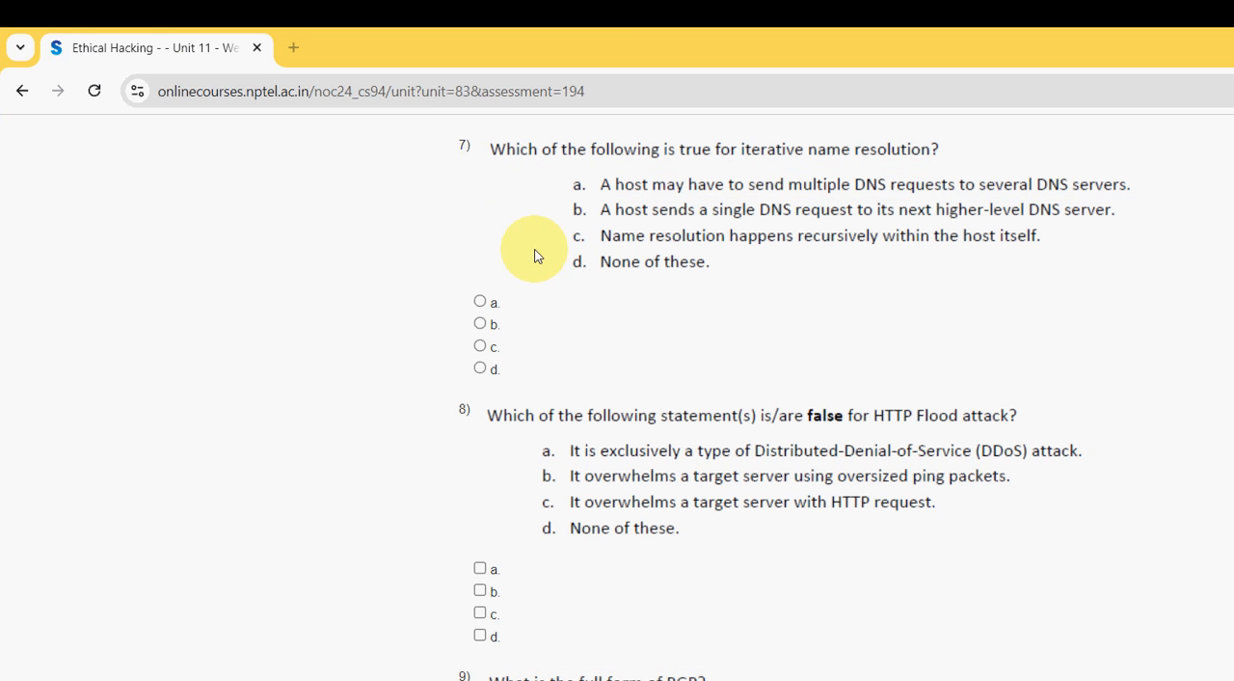
{"action": "left_click", "coordinate": [480, 301]}
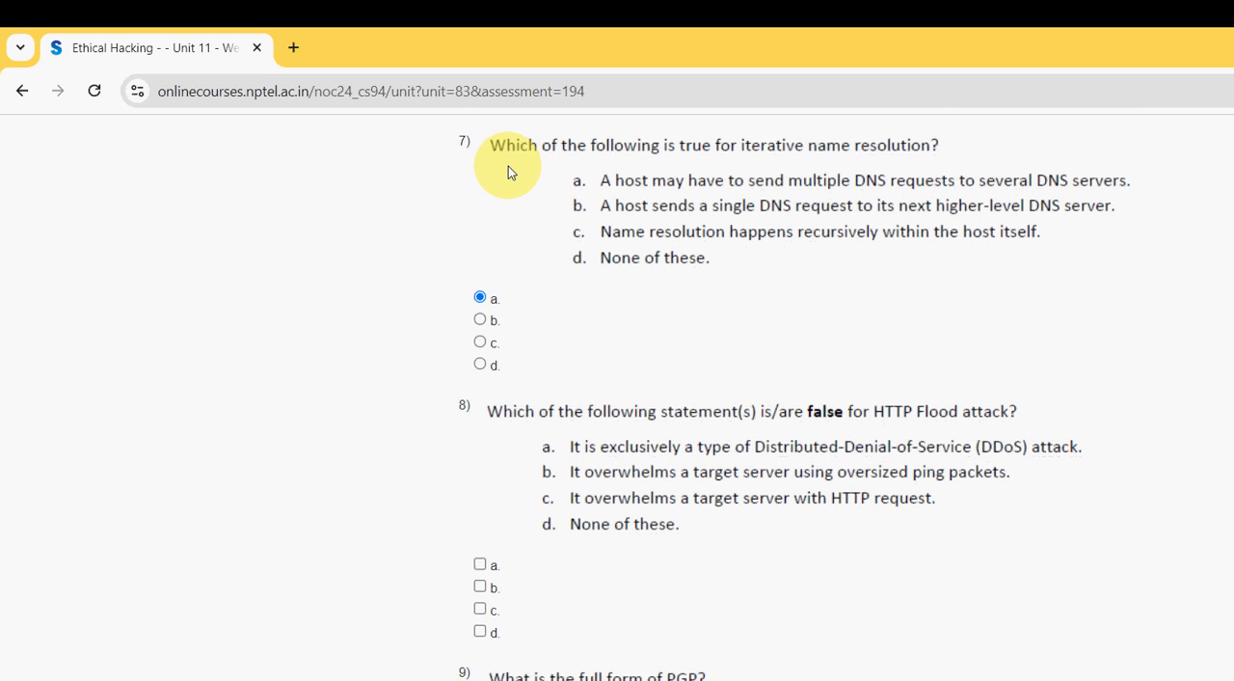
{"action": "scroll", "scroll_direction": "down", "scroll_amount": 3}
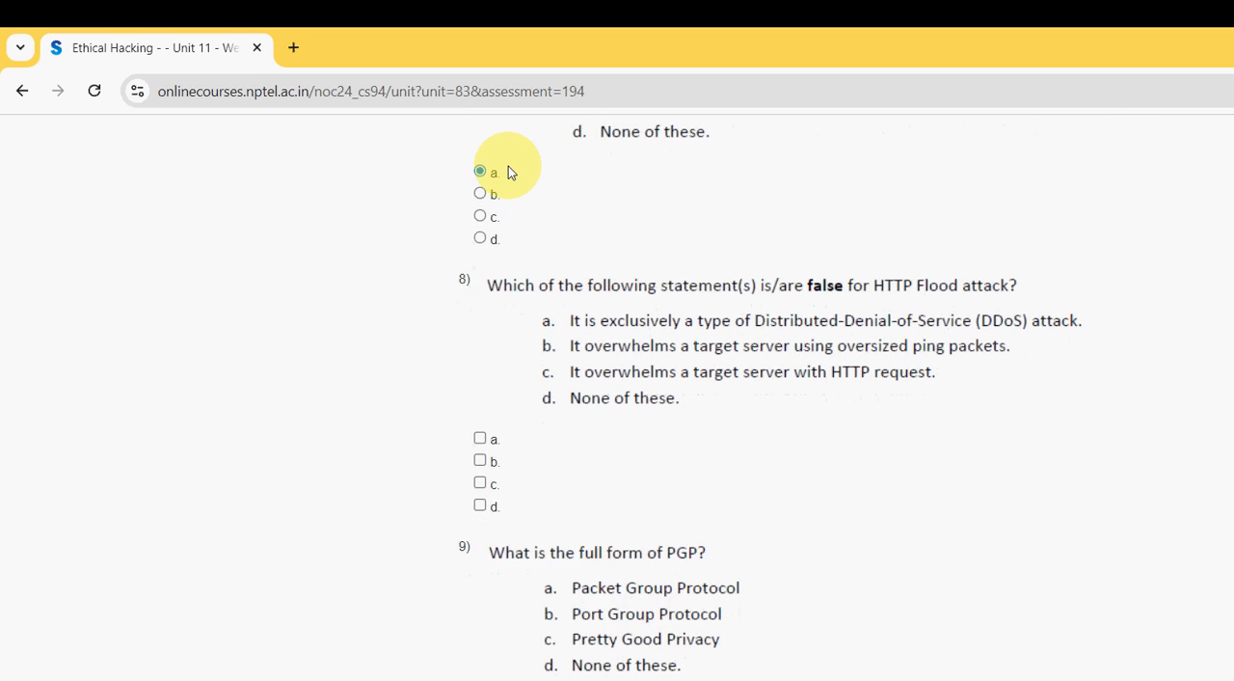
{"action": "scroll", "scroll_direction": "down", "scroll_amount": 3}
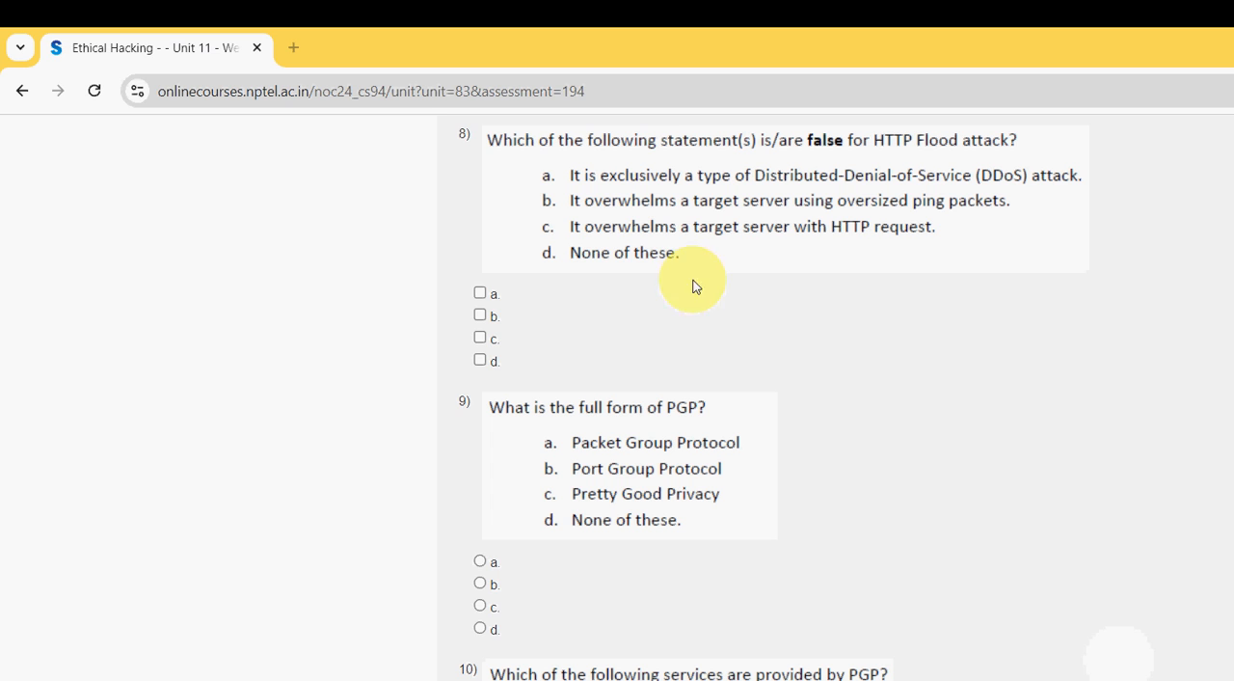
Step: Tick options a and b for the HTTP Flood attack question 8
{"action": "left_click", "coordinate": [479, 292]}
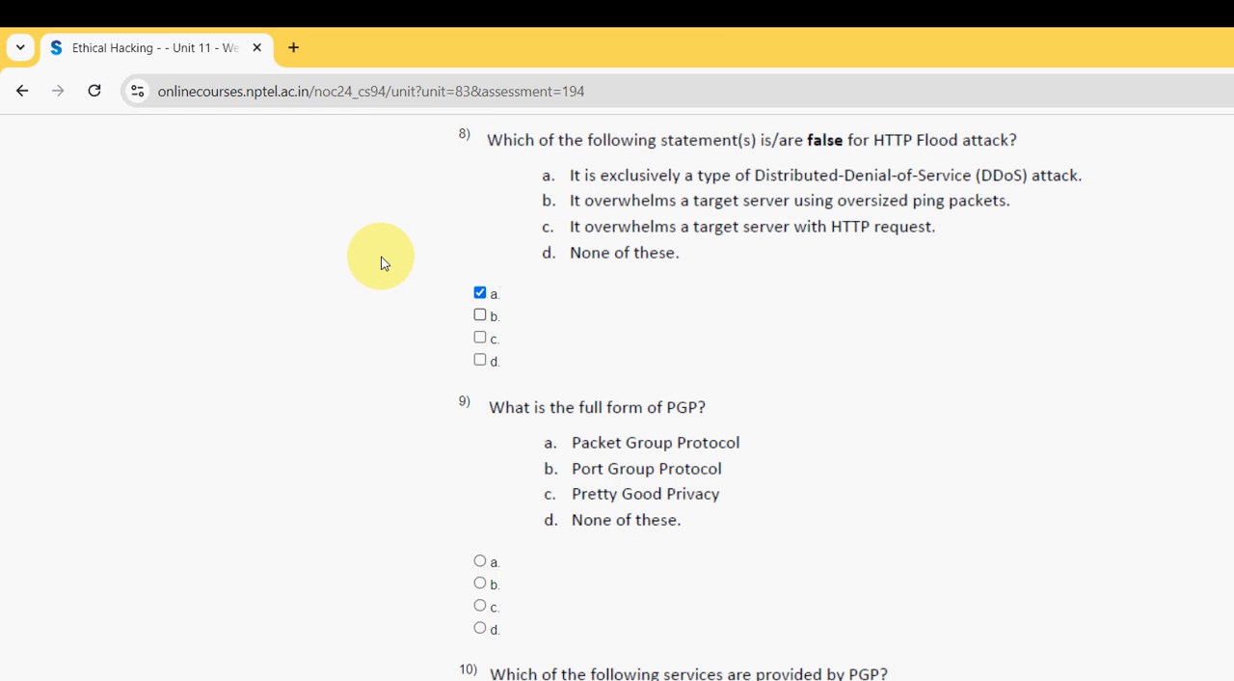
{"action": "left_click", "coordinate": [479, 315]}
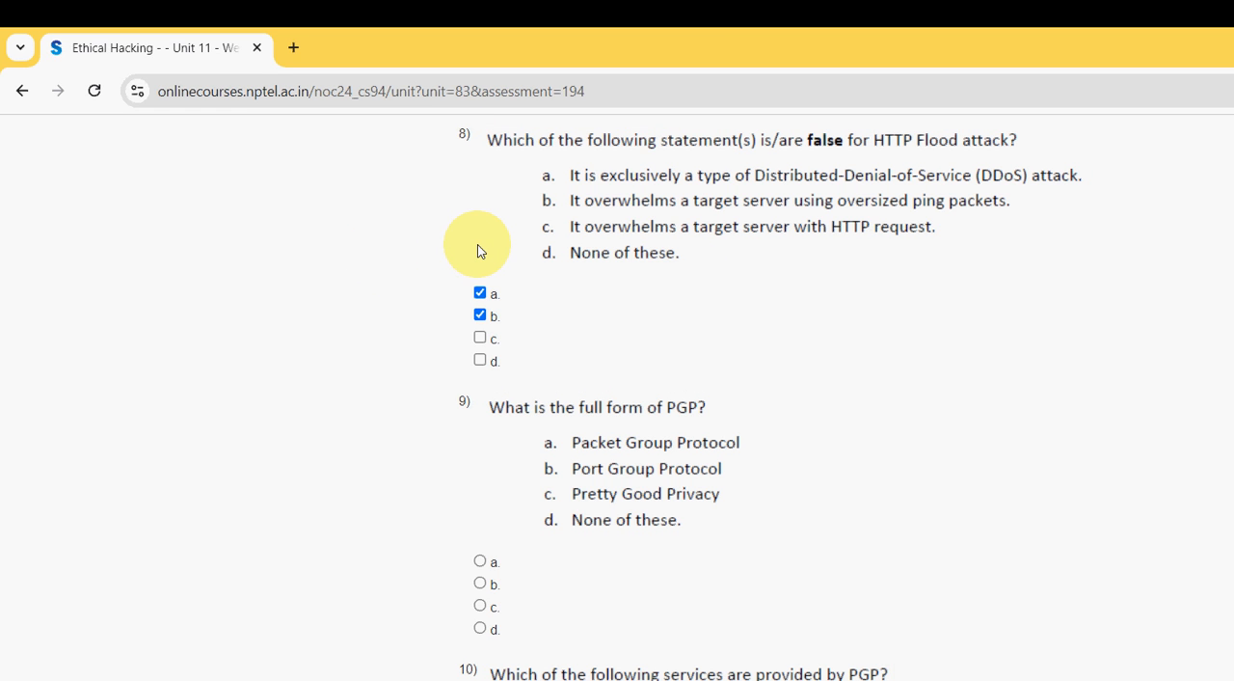
{"action": "scroll", "scroll_direction": "down", "scroll_amount": 3}
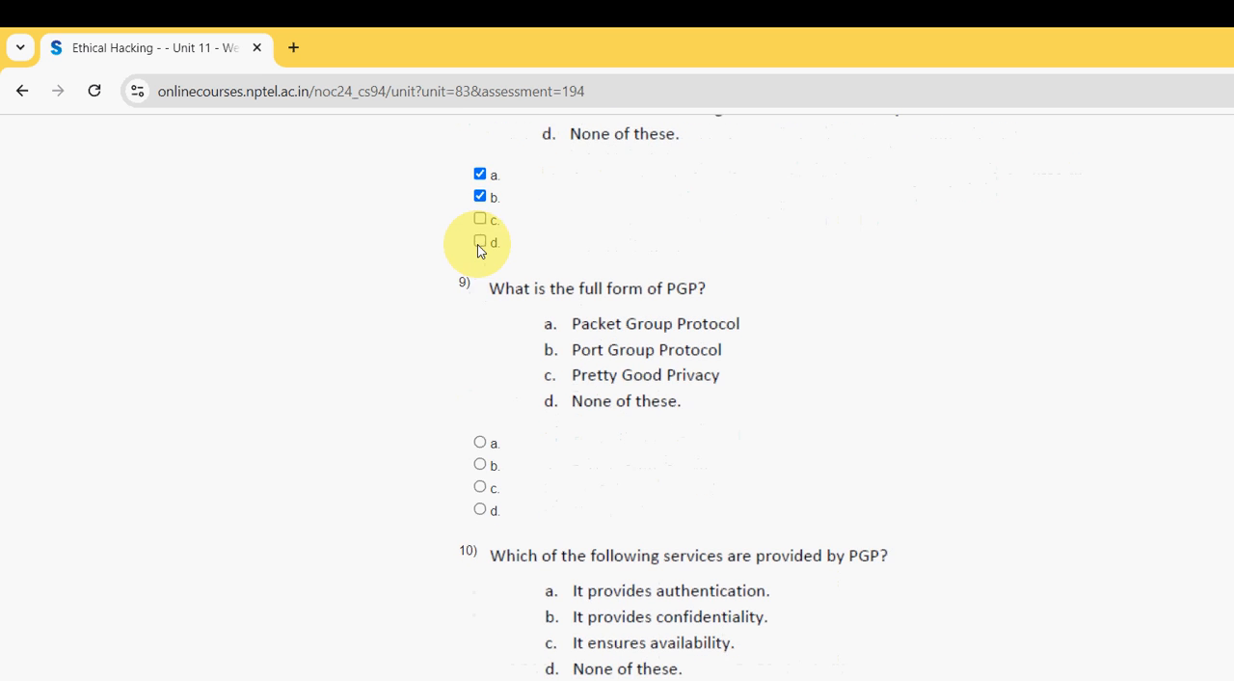
{"action": "scroll", "scroll_direction": "down", "scroll_amount": 3}
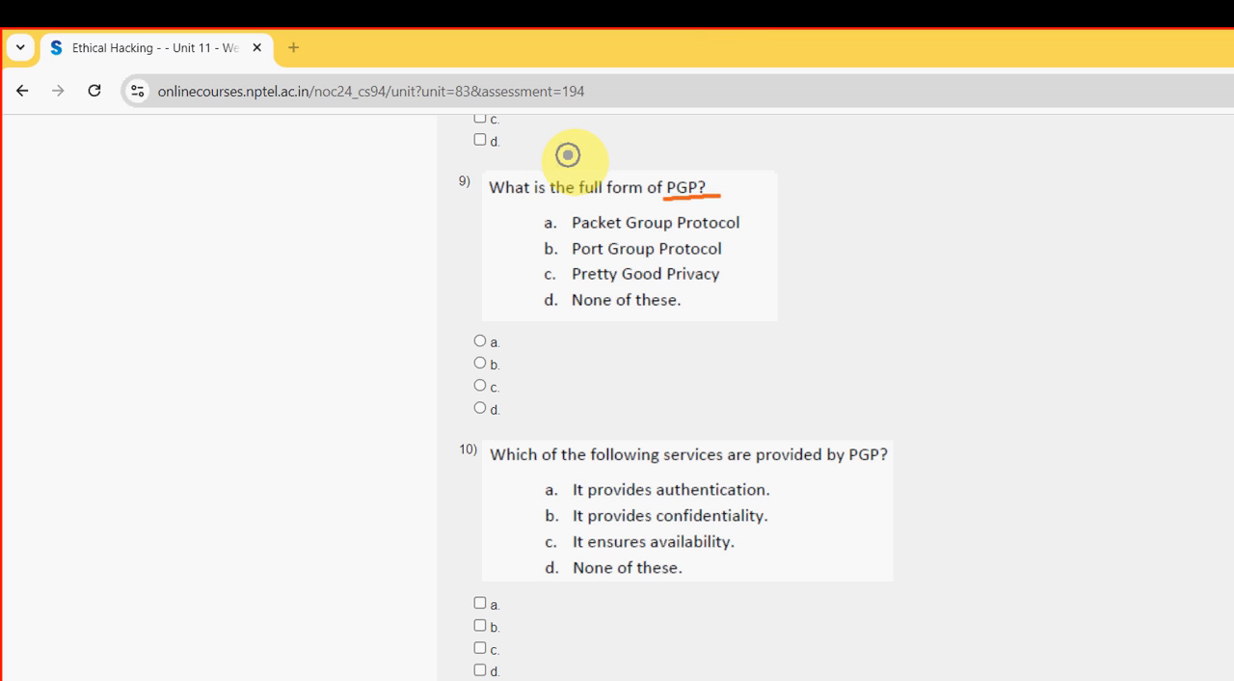
{"action": "mouse_move", "coordinate": [424, 218]}
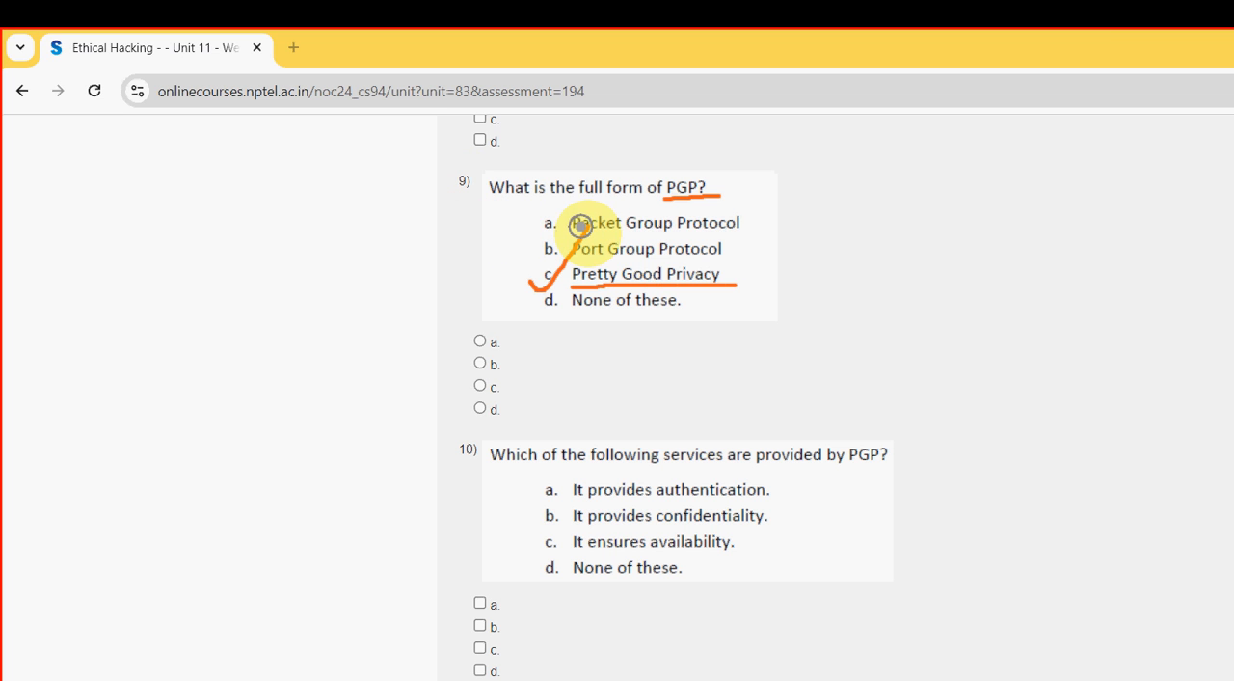
{"action": "mouse_move", "coordinate": [1127, 660]}
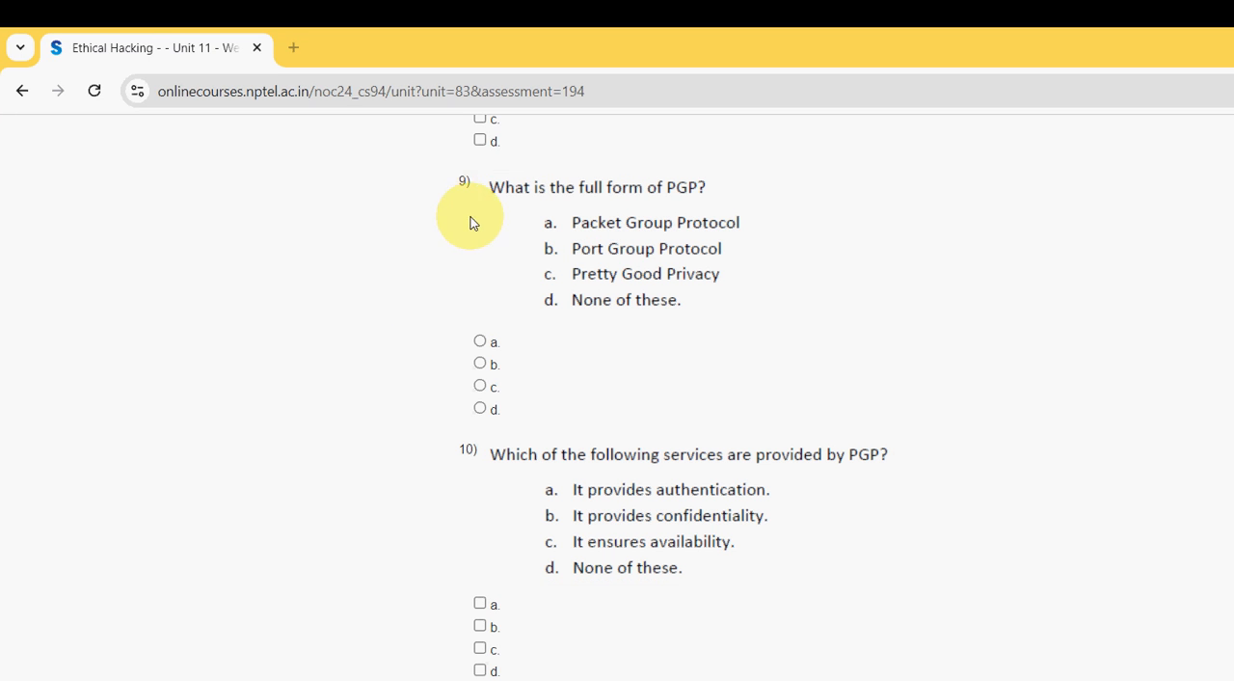
Step: Choose option c, Pretty Good Privacy, as the full form of PGP
{"action": "left_click", "coordinate": [479, 386]}
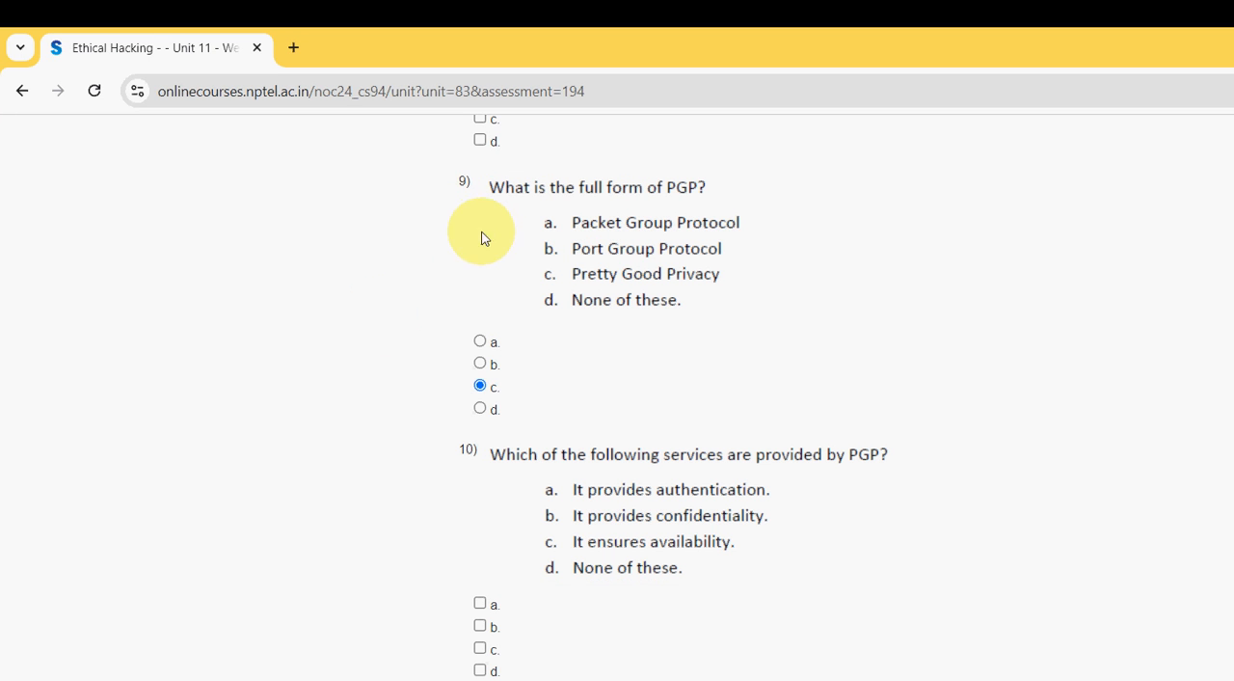
{"action": "scroll", "scroll_direction": "down", "scroll_amount": 3}
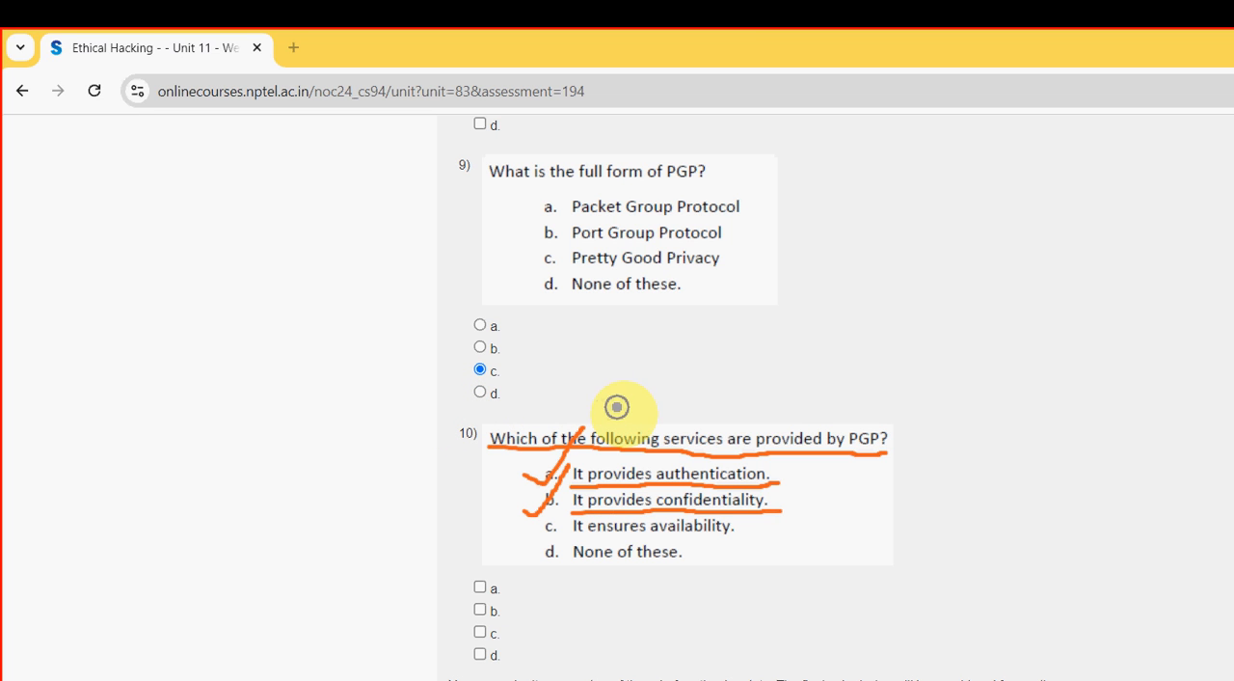
{"action": "mouse_move", "coordinate": [1126, 665]}
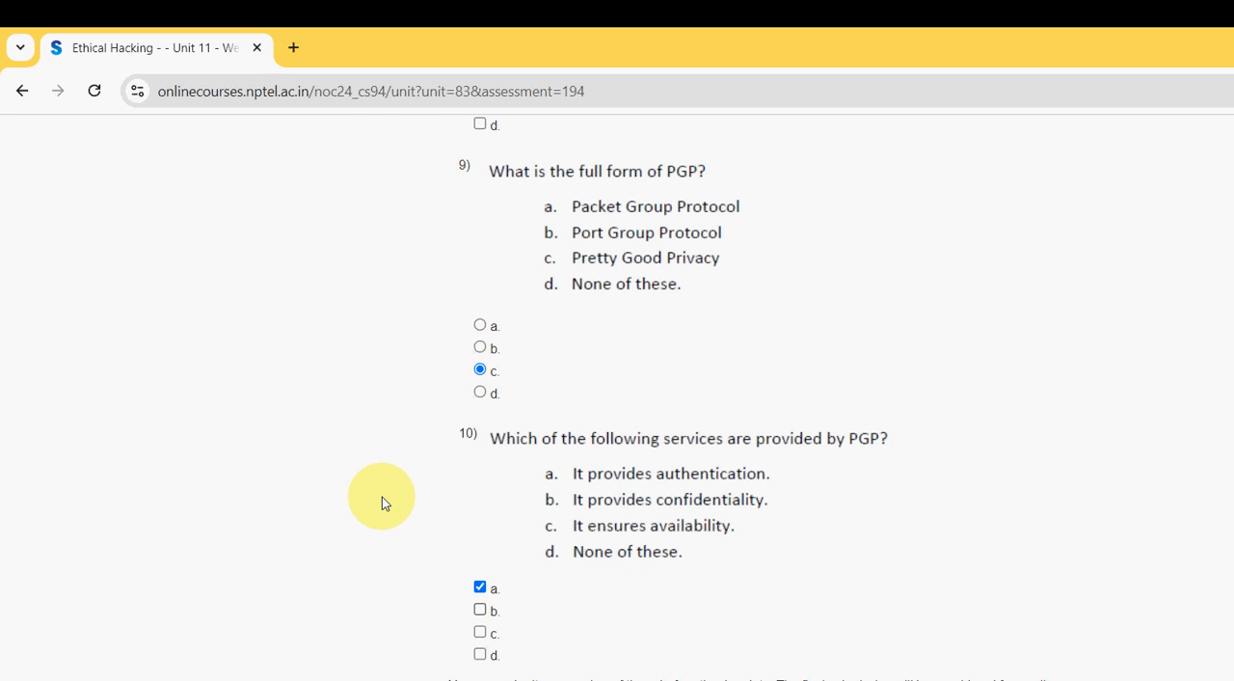
Step: Tick option a, authentication, for the PGP services question 10
{"action": "left_click", "coordinate": [479, 608]}
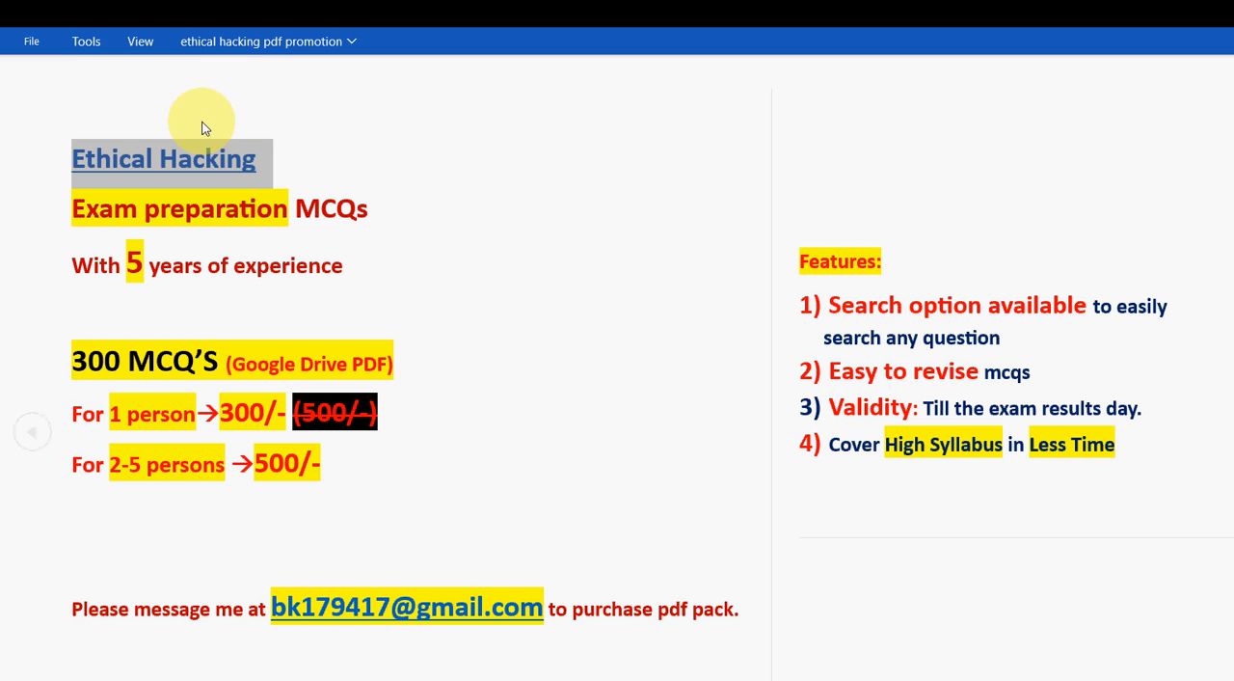
{"action": "mouse_move", "coordinate": [918, 475]}
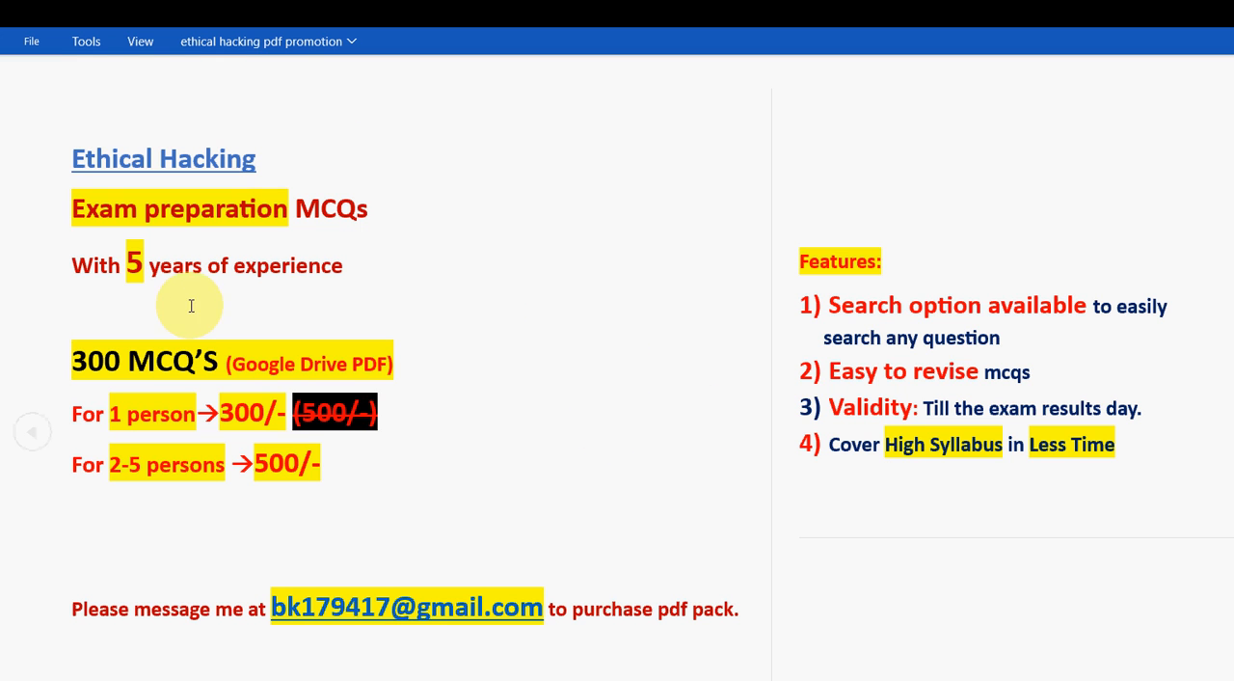
{"action": "mouse_move", "coordinate": [60, 292]}
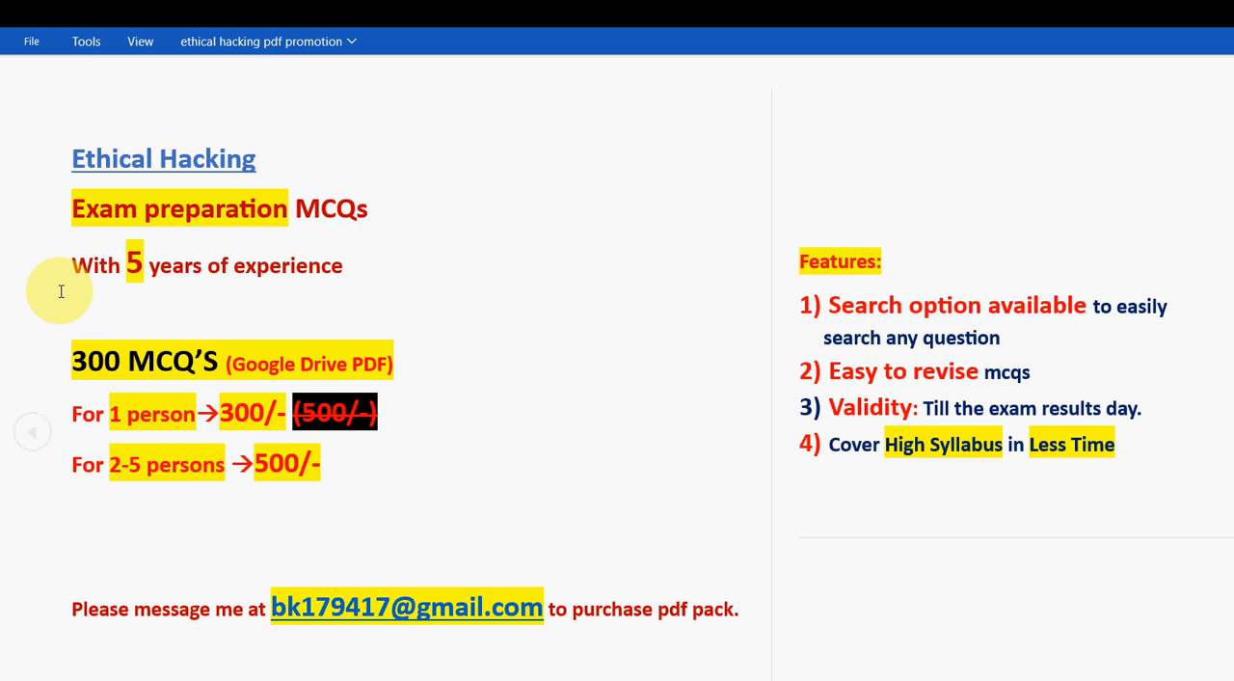